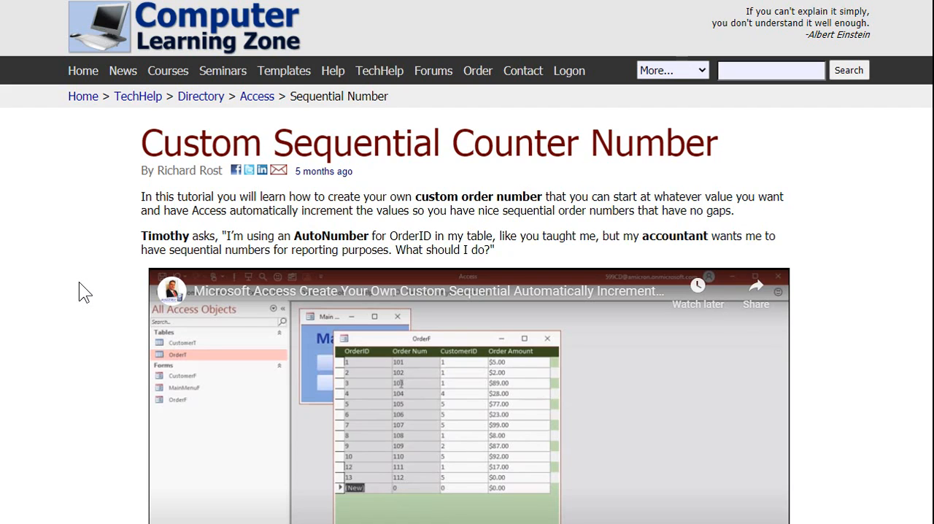
Scroll down the Custom Sequential Counter Number page toward the forum discussion.
{"action": "scroll", "scroll_direction": "down", "scroll_amount": 3}
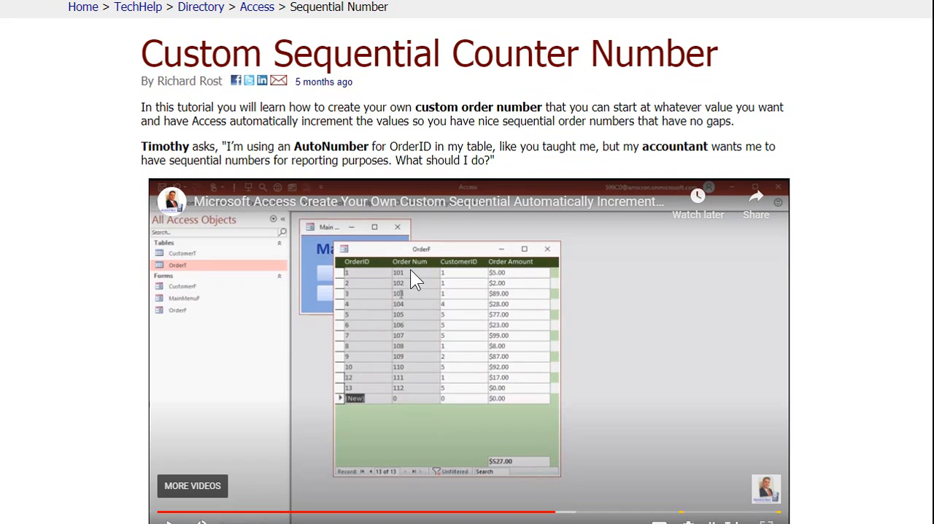
{"action": "mouse_move", "coordinate": [406, 388]}
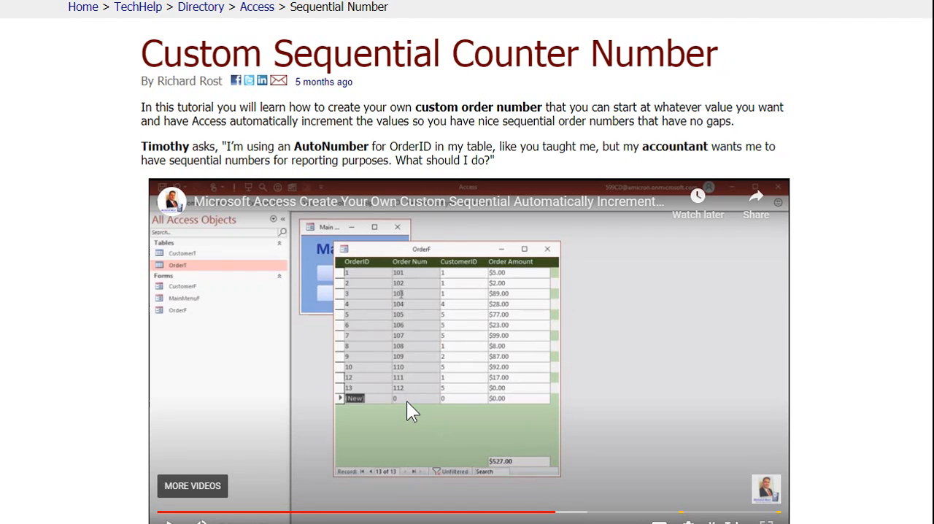
{"action": "mouse_move", "coordinate": [435, 335]}
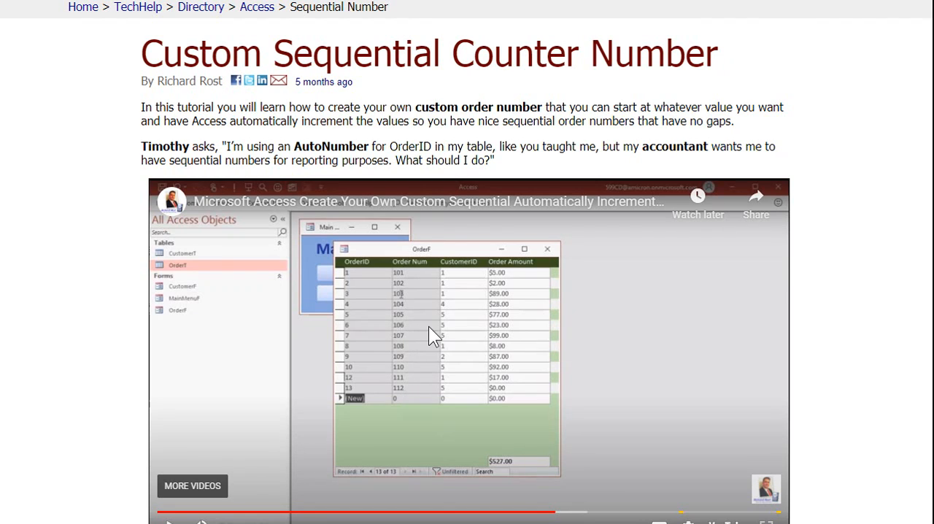
{"action": "mouse_move", "coordinate": [424, 334]}
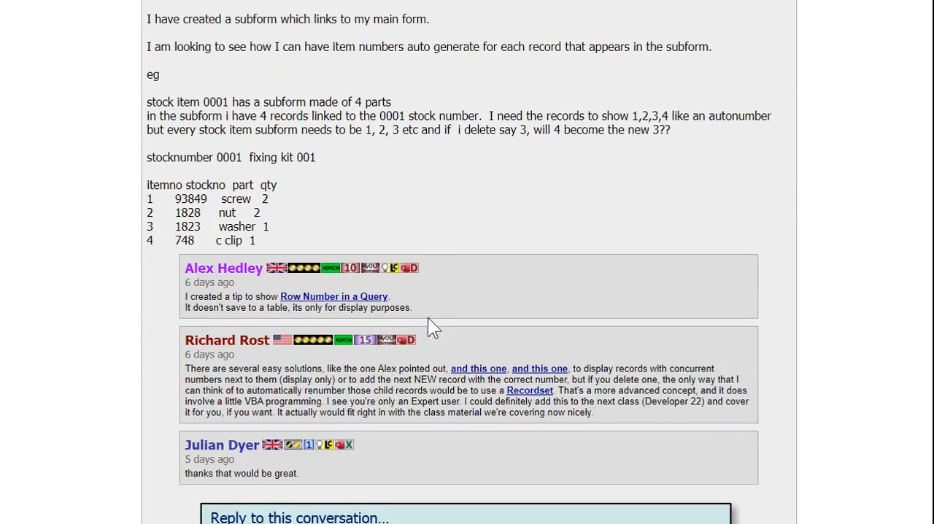
{"action": "mouse_move", "coordinate": [350, 304]}
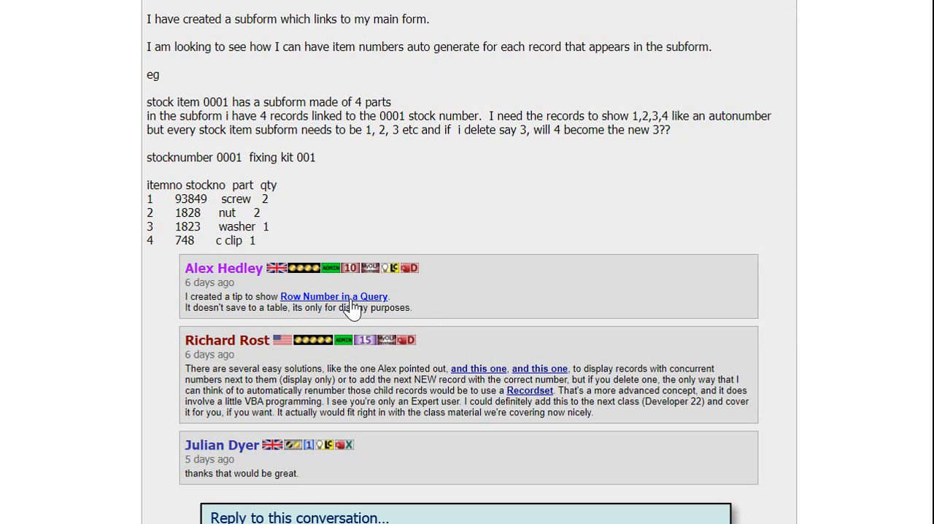
Open the Row Number in a Query tip and scroll to its DCount examples.
{"action": "left_click", "coordinate": [334, 296]}
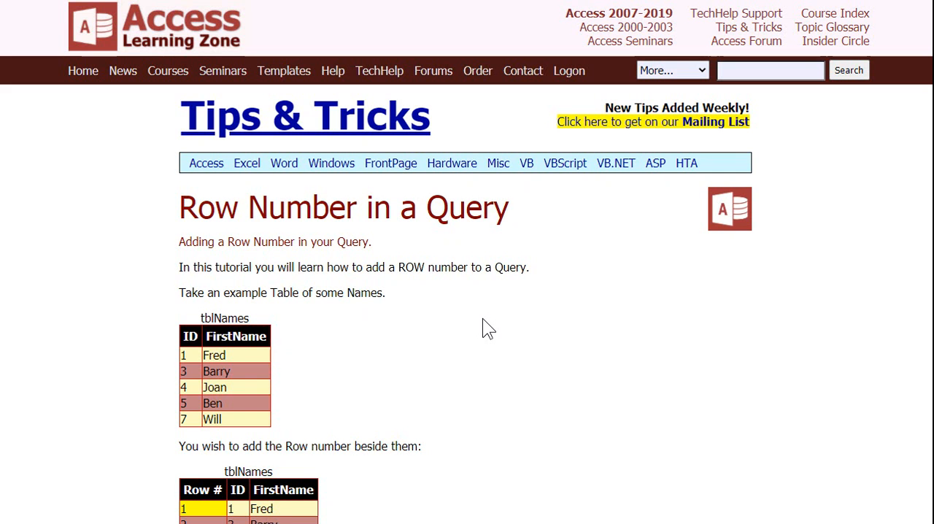
{"action": "mouse_move", "coordinate": [457, 310]}
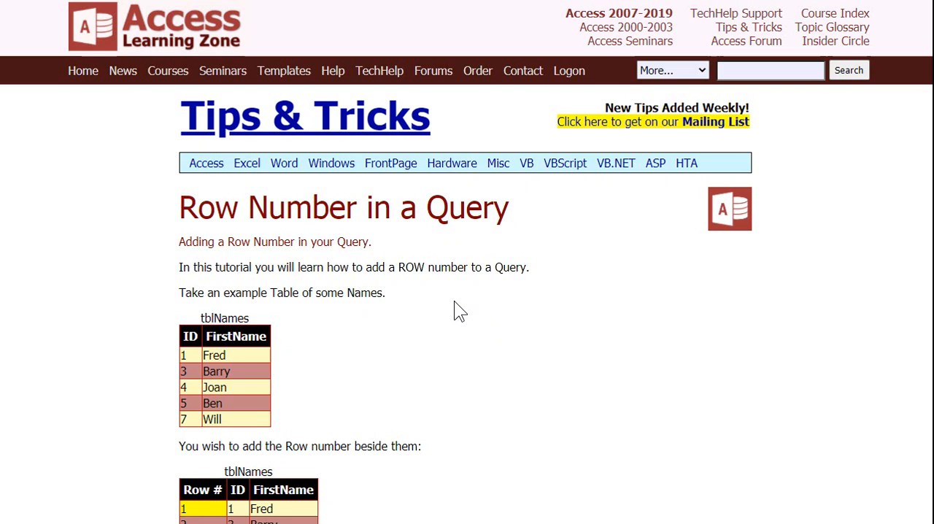
{"action": "scroll", "scroll_direction": "down", "scroll_amount": 3}
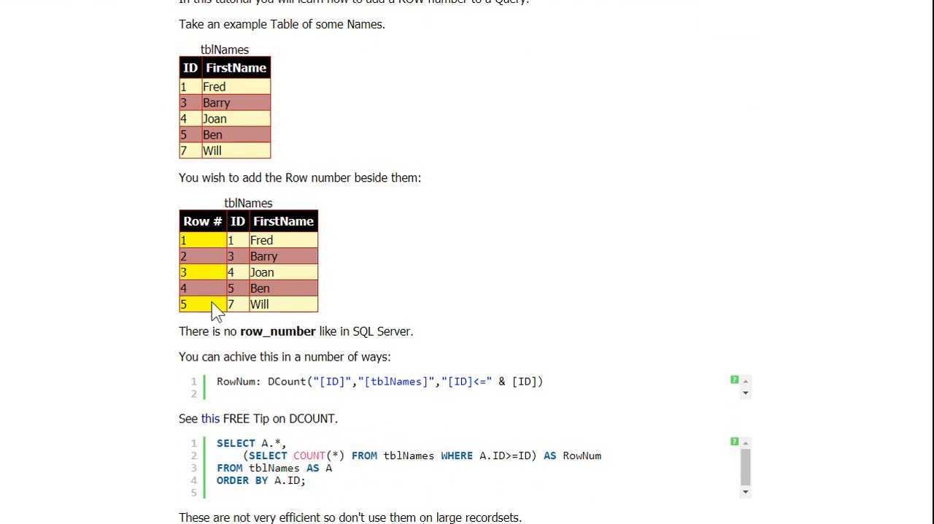
{"action": "mouse_move", "coordinate": [528, 401]}
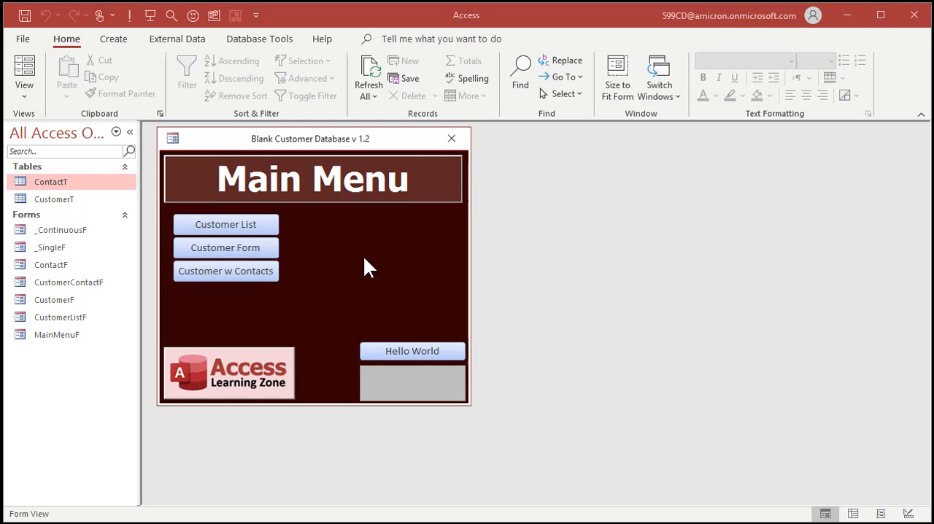
{"action": "mouse_move", "coordinate": [295, 249]}
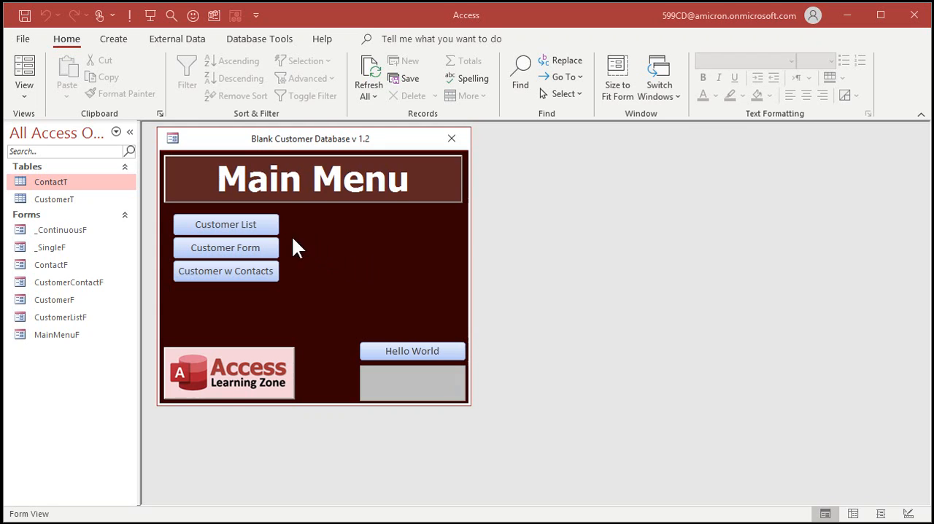
{"action": "left_click", "coordinate": [225, 225]}
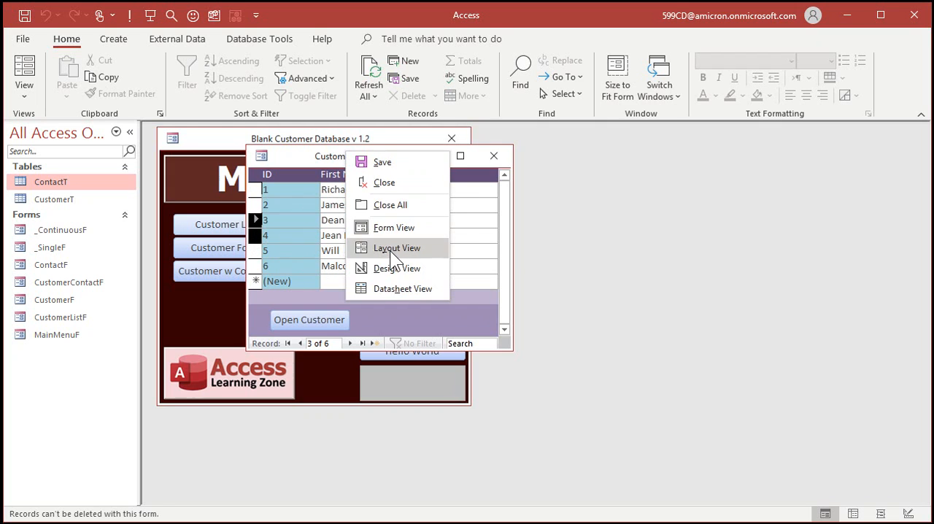
{"action": "left_click", "coordinate": [397, 269]}
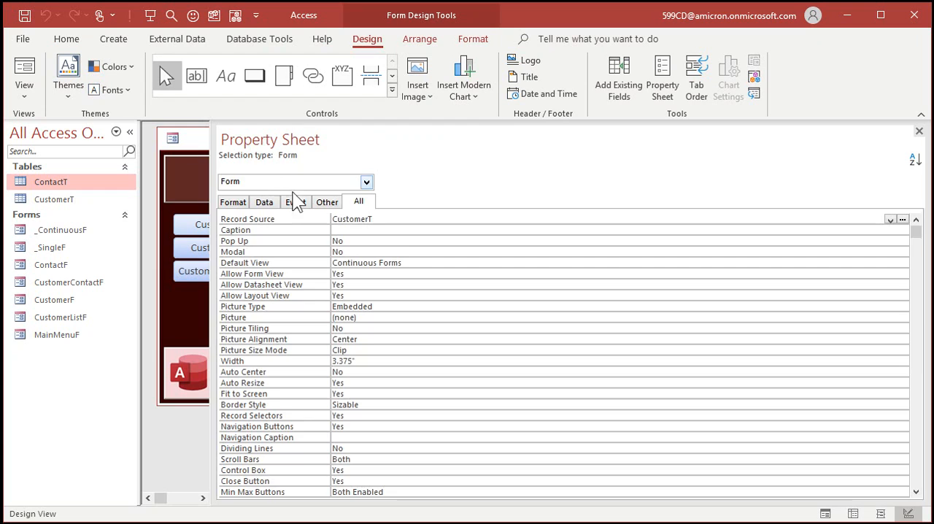
{"action": "left_click", "coordinate": [264, 201]}
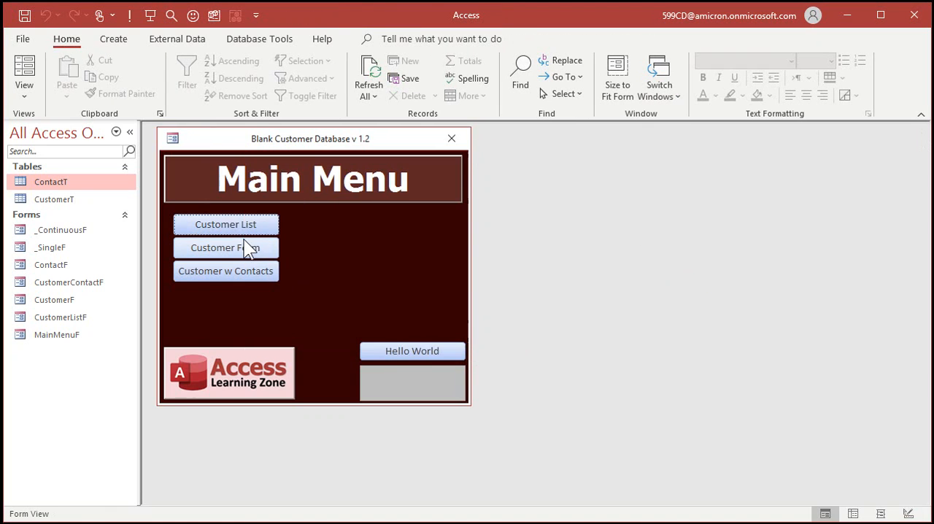
Add a new customer AAA in the Customer List form and save it as ID 7.
{"action": "left_click", "coordinate": [225, 225]}
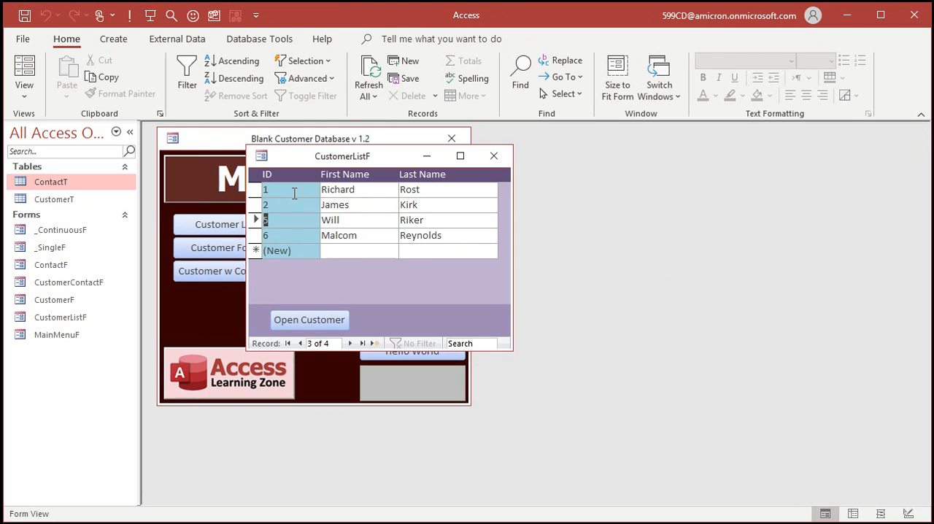
{"action": "left_click", "coordinate": [353, 251]}
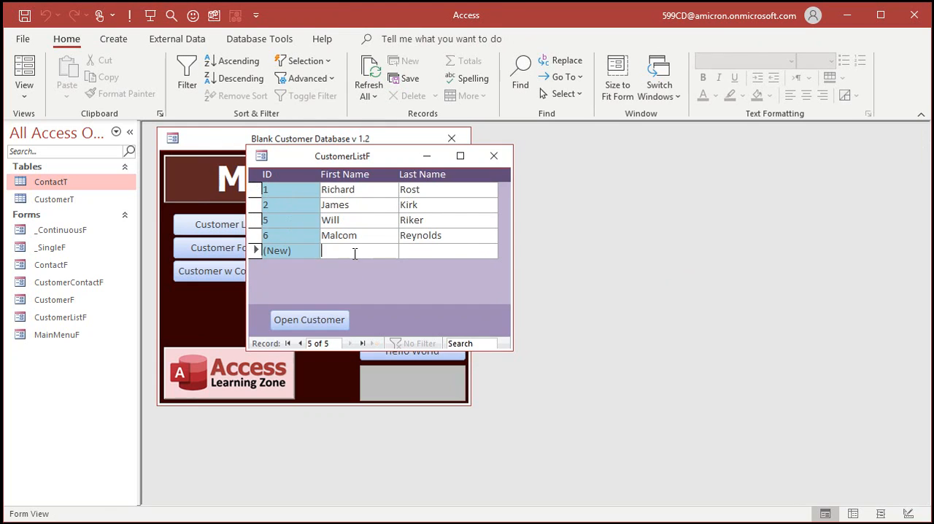
{"action": "type", "text": "AAA"}
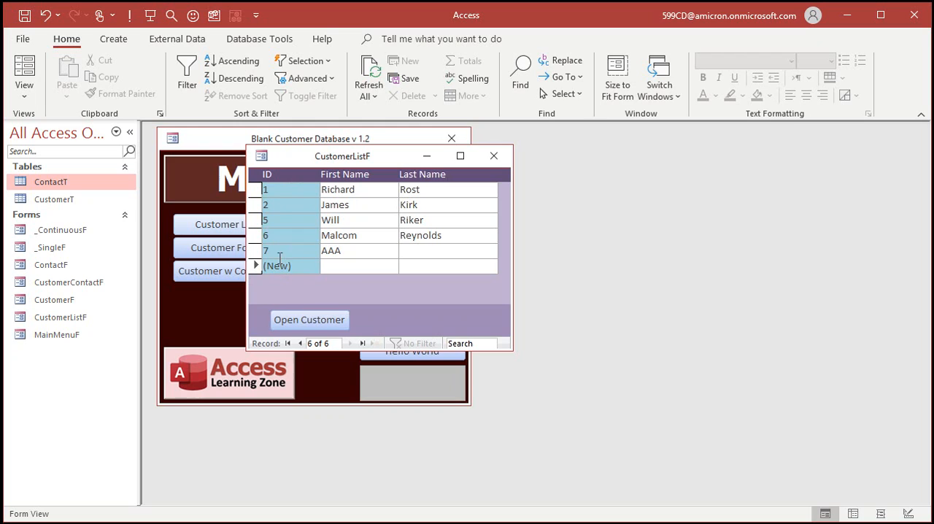
{"action": "left_click", "coordinate": [274, 189]}
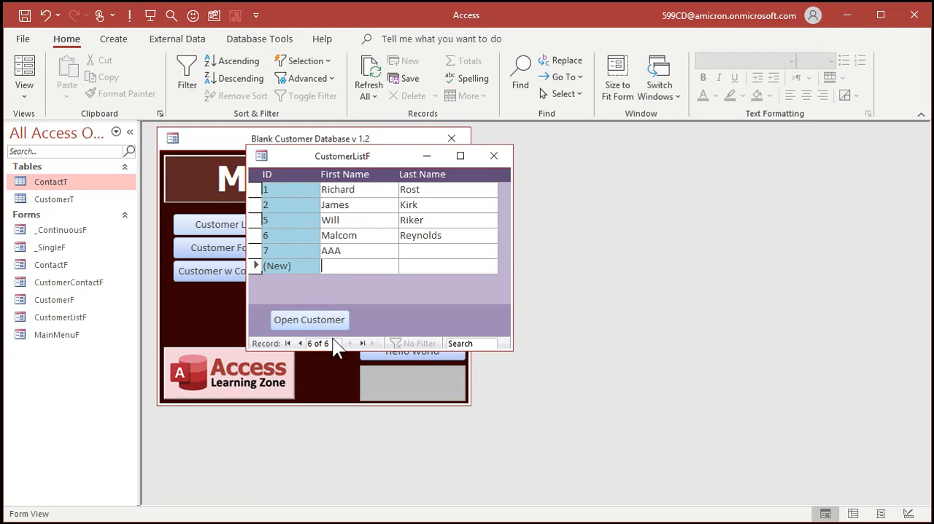
{"action": "mouse_move", "coordinate": [339, 295]}
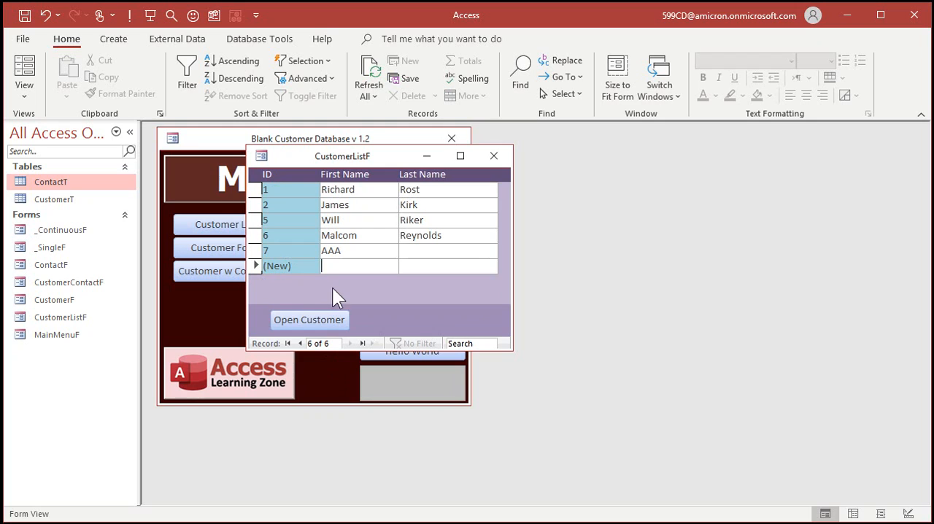
{"action": "right_click", "coordinate": [337, 298]}
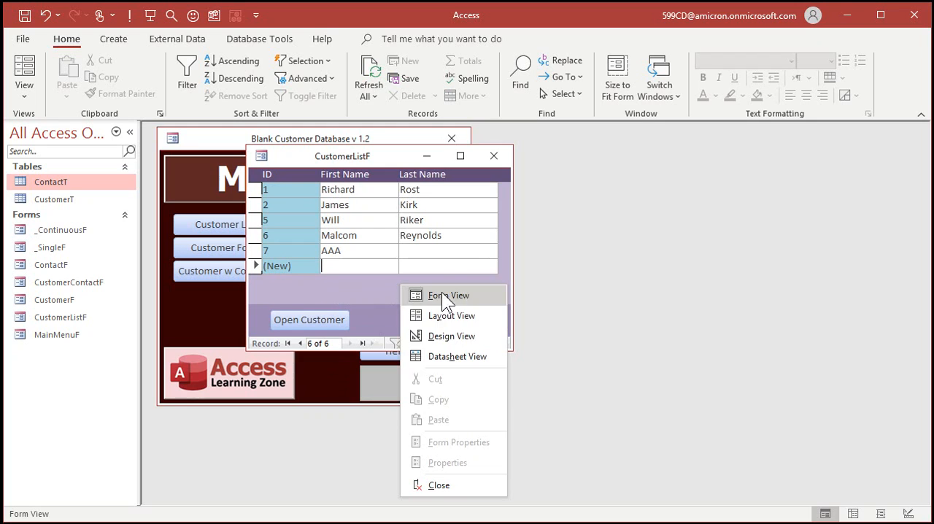
Switch the customer list to Design View and show the unbound text box's Property Sheet.
{"action": "left_click", "coordinate": [455, 336]}
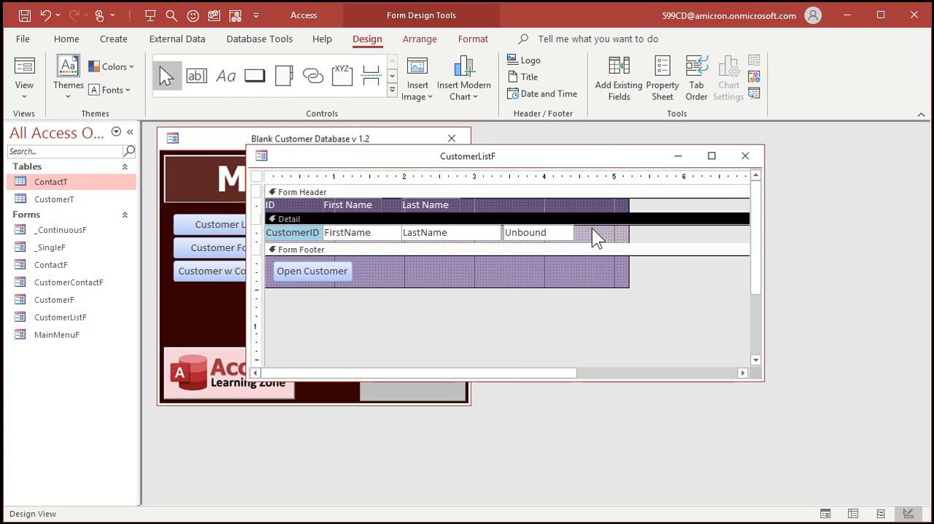
{"action": "left_click", "coordinate": [537, 232]}
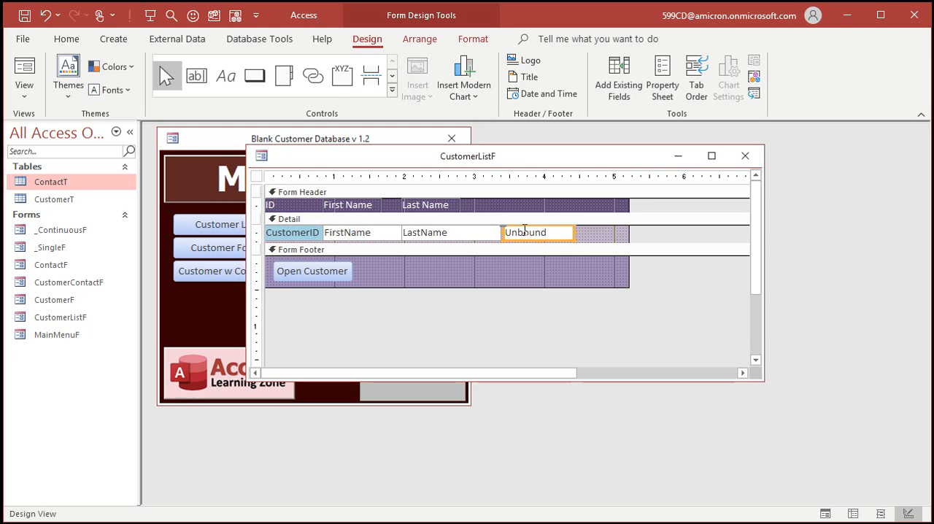
{"action": "mouse_move", "coordinate": [550, 245]}
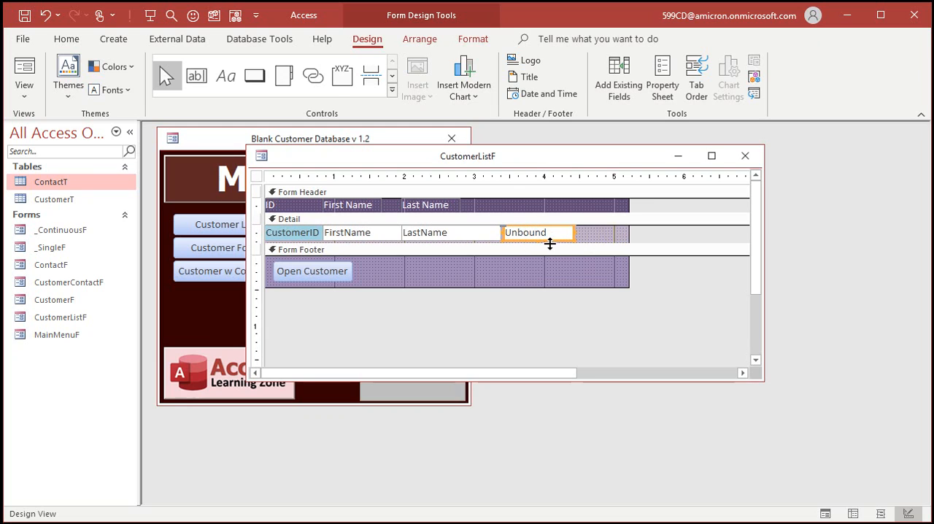
{"action": "left_click", "coordinate": [663, 79]}
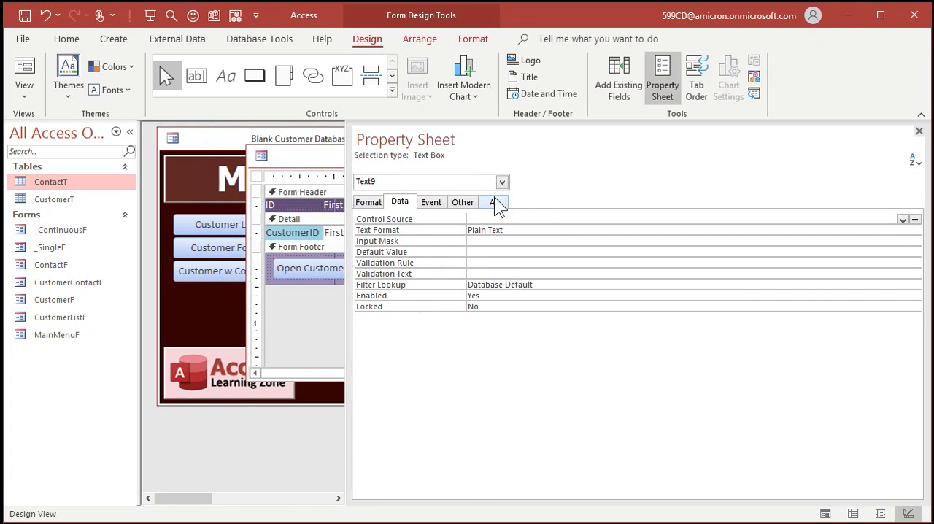
Name the box RowNumber with source =DCount("CustomerID","CustomerT","CustomerID<" & [CustomerID]) and view the form.
{"action": "left_click", "coordinate": [495, 201]}
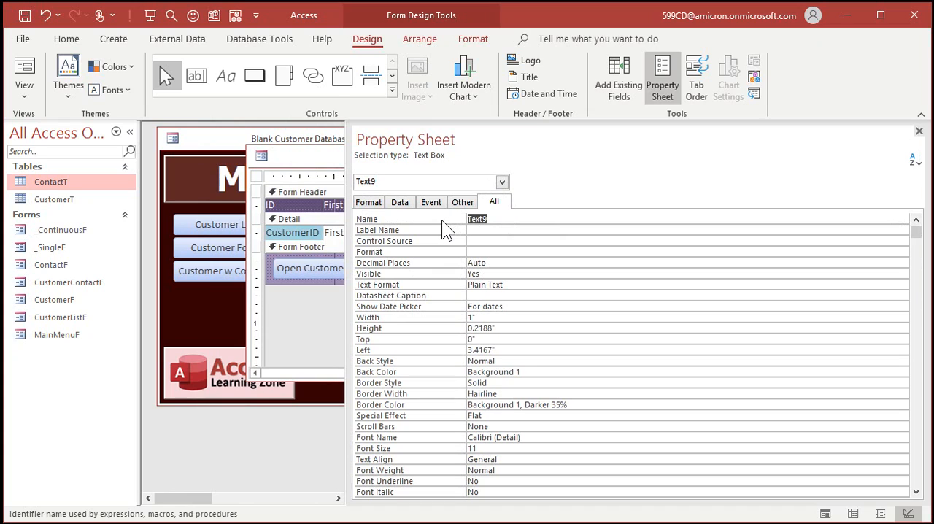
{"action": "type", "text": "RowNumber"}
{"action": "left_click", "coordinate": [688, 241]}
{"action": "type", "text": "="}
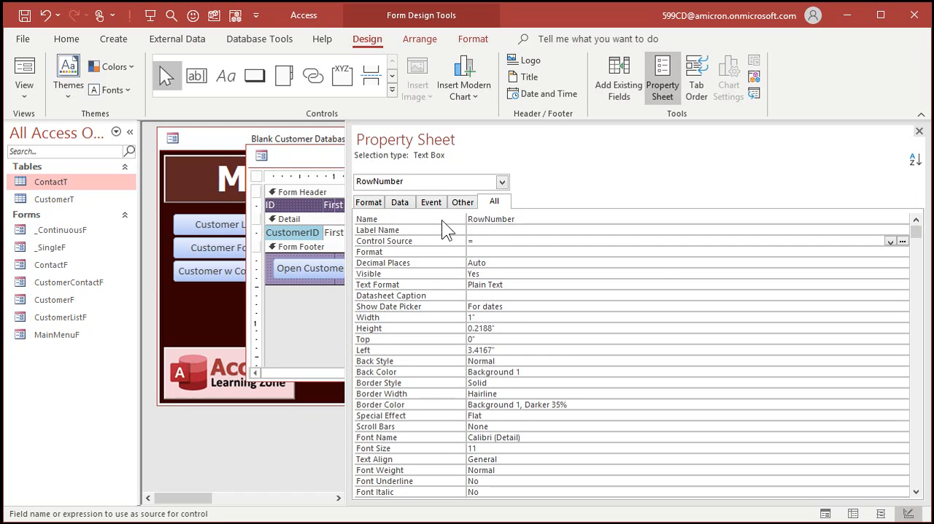
{"action": "type", "text": "DCOUNT("}
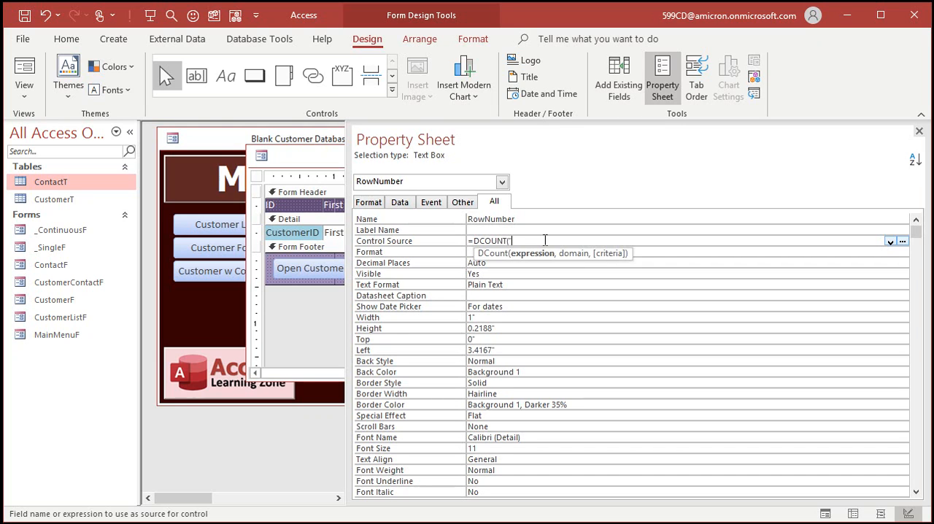
{"action": "type", "text": "\"*"}
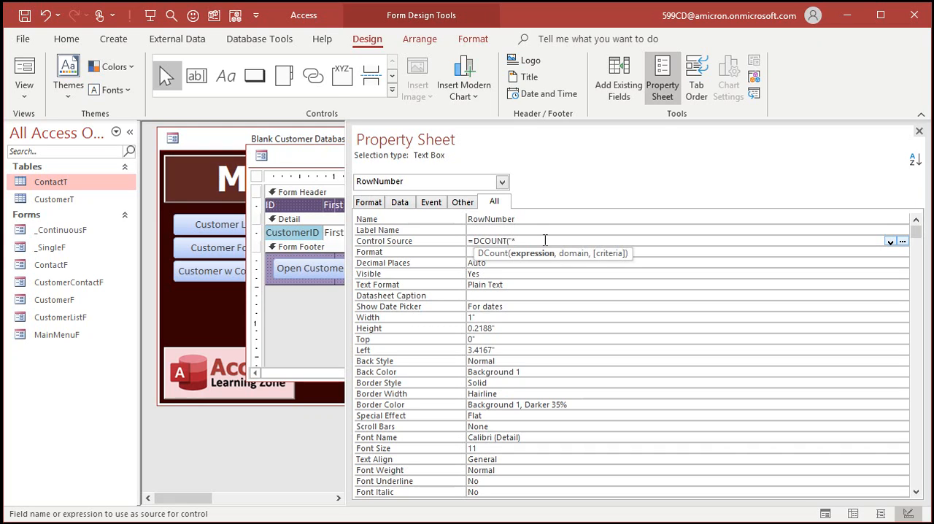
{"action": "key", "text": "BackSpace"}
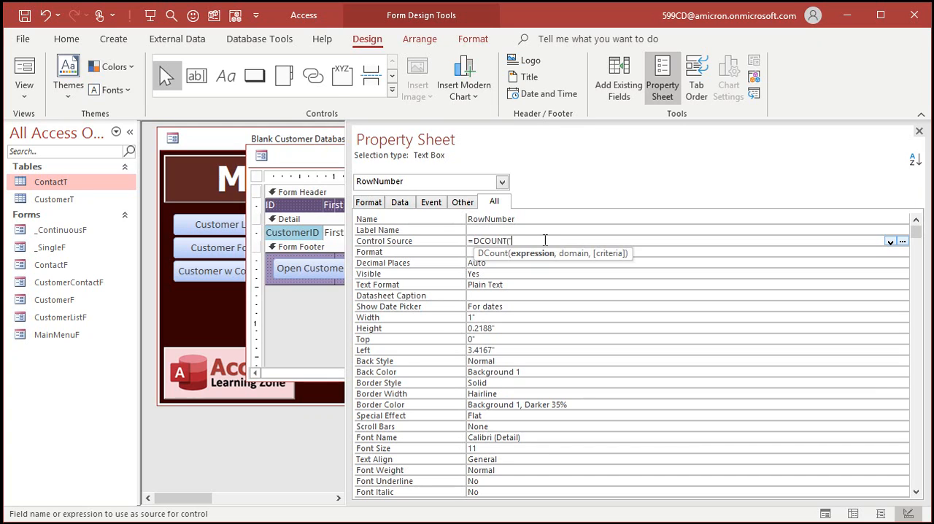
{"action": "type", "text": "\"CustomerID\""}
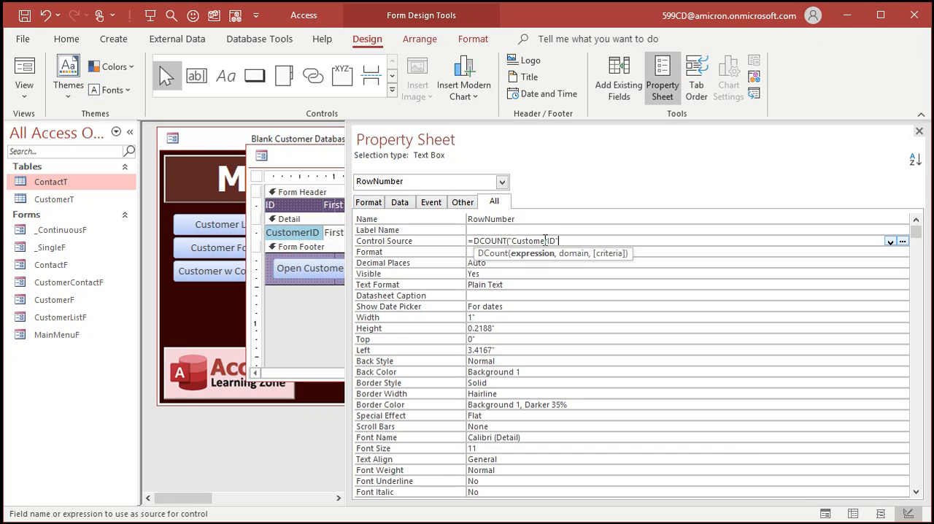
{"action": "type", "text": ",\"CustomerT"}
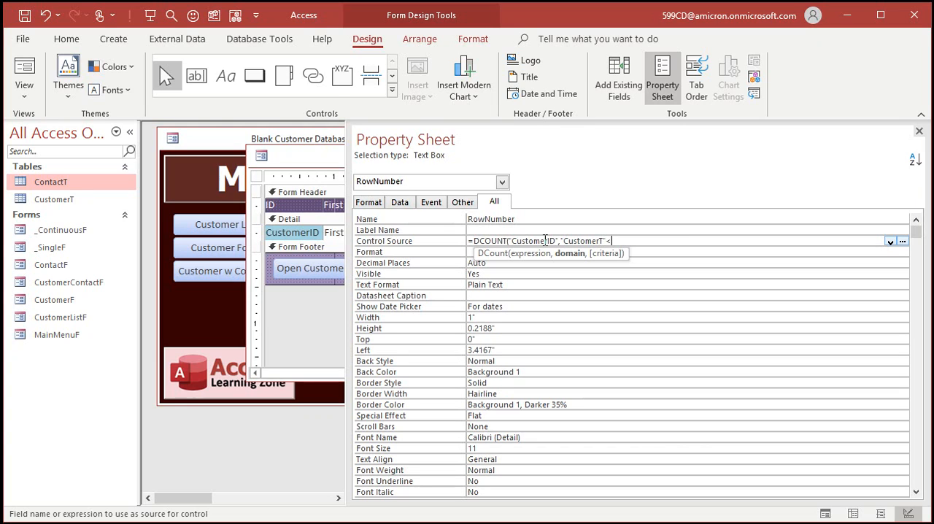
{"action": "type", "text": ",\"CustomerID"}
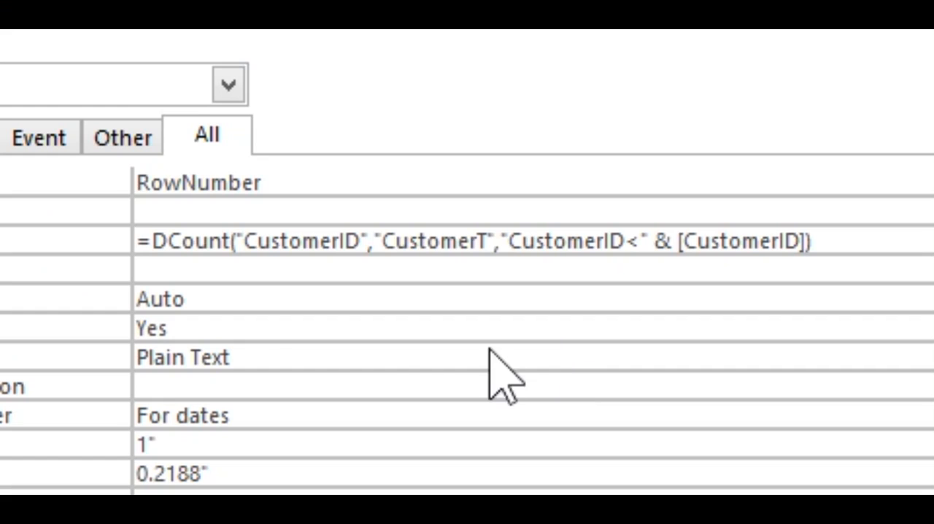
{"action": "mouse_move", "coordinate": [310, 289]}
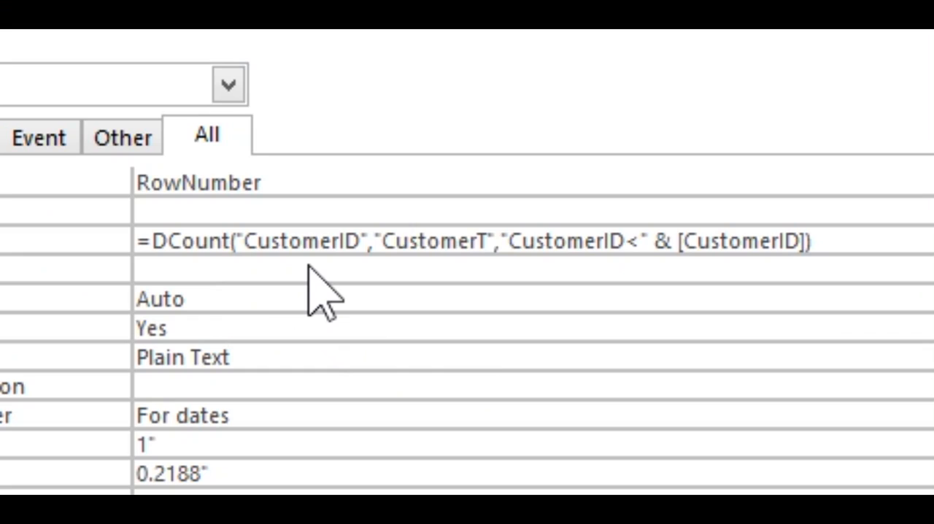
{"action": "mouse_move", "coordinate": [466, 295]}
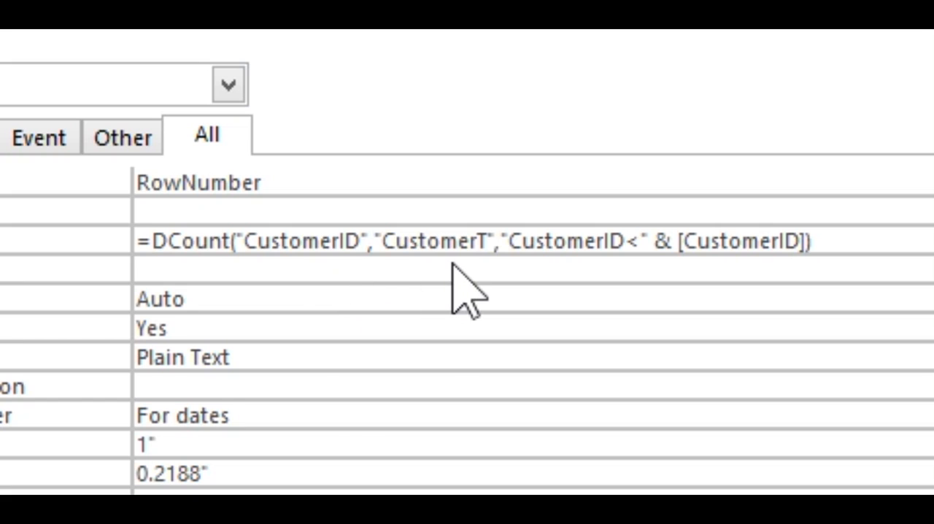
{"action": "mouse_move", "coordinate": [557, 288]}
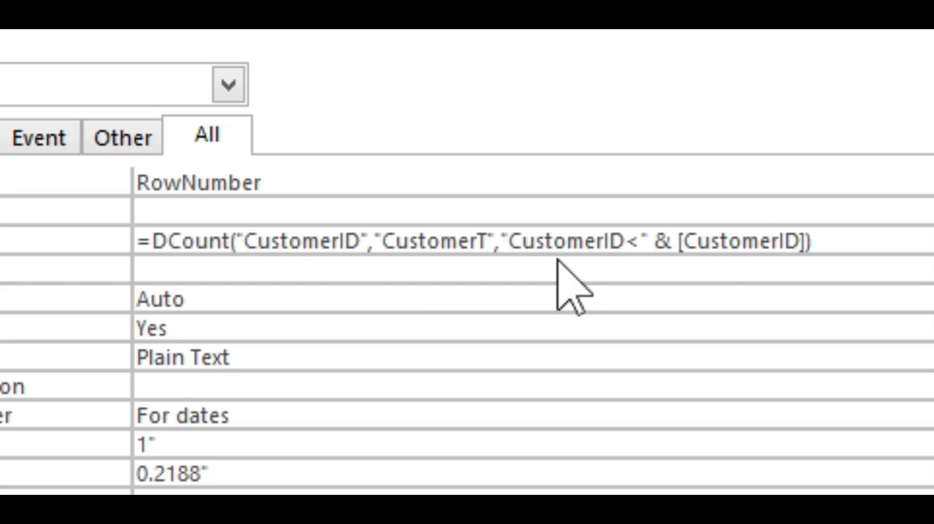
{"action": "mouse_move", "coordinate": [782, 303]}
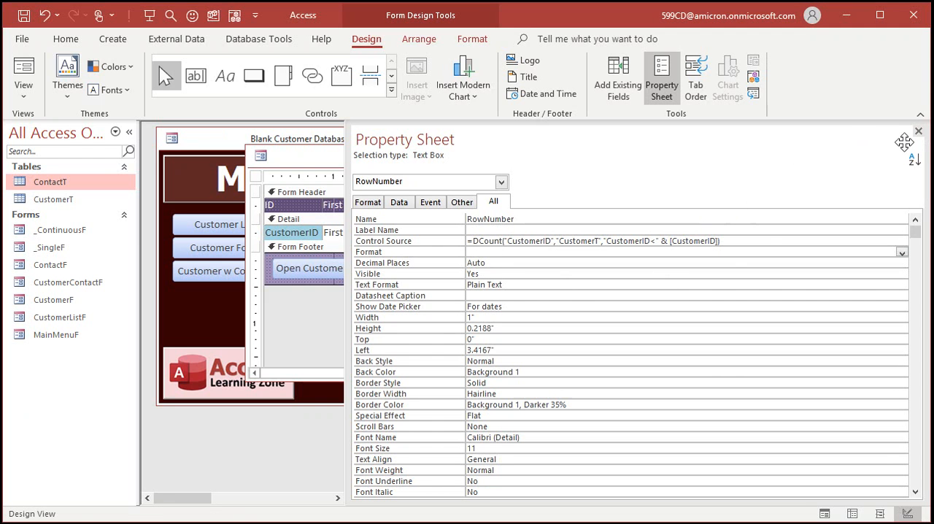
{"action": "left_click", "coordinate": [925, 131]}
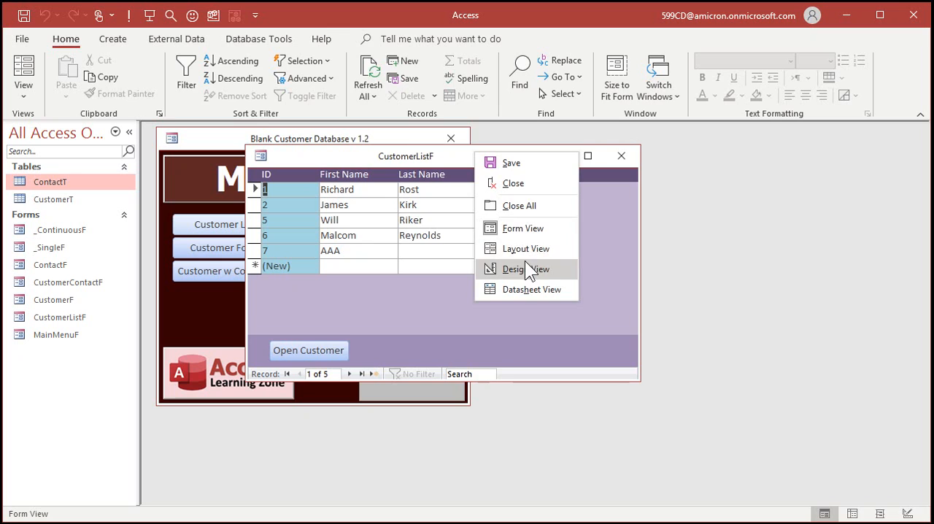
Append +1 to the RowNumber control source so records number 1 to 5.
{"action": "left_click", "coordinate": [525, 269]}
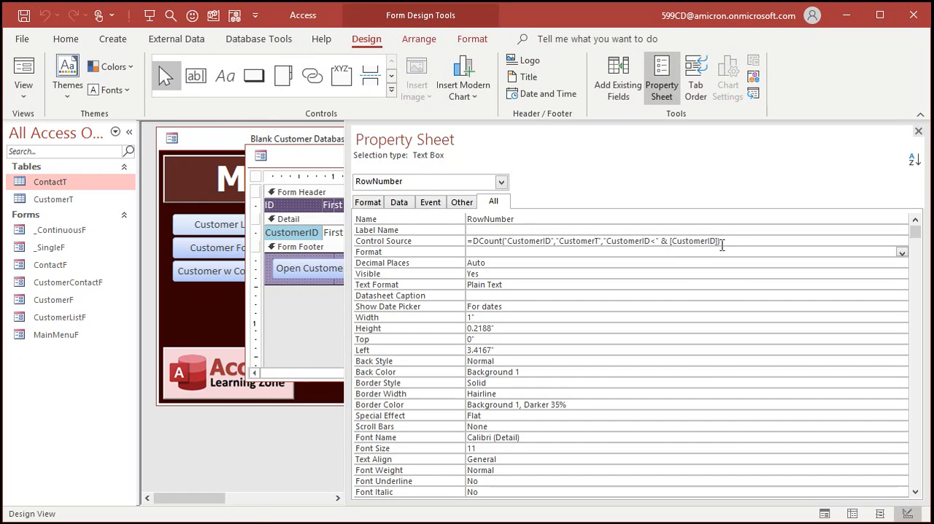
{"action": "type", "text": "+1"}
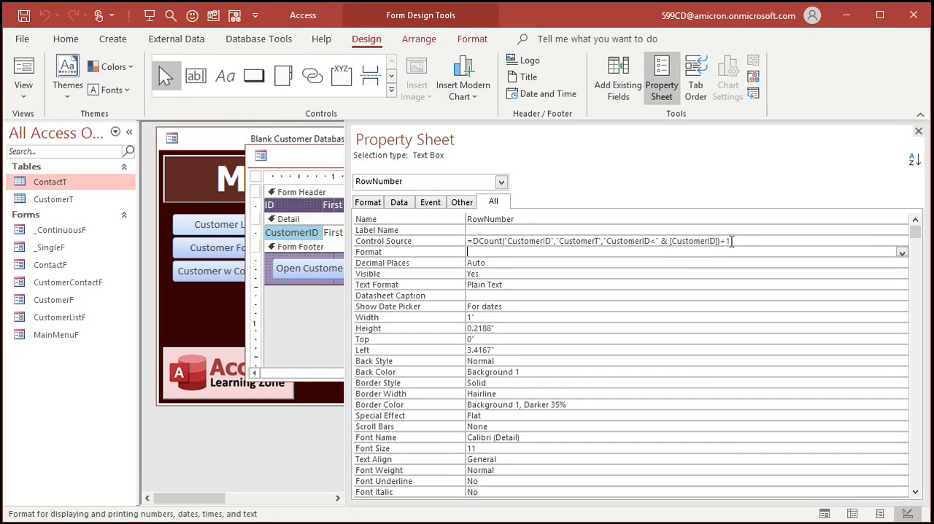
{"action": "left_click", "coordinate": [919, 131]}
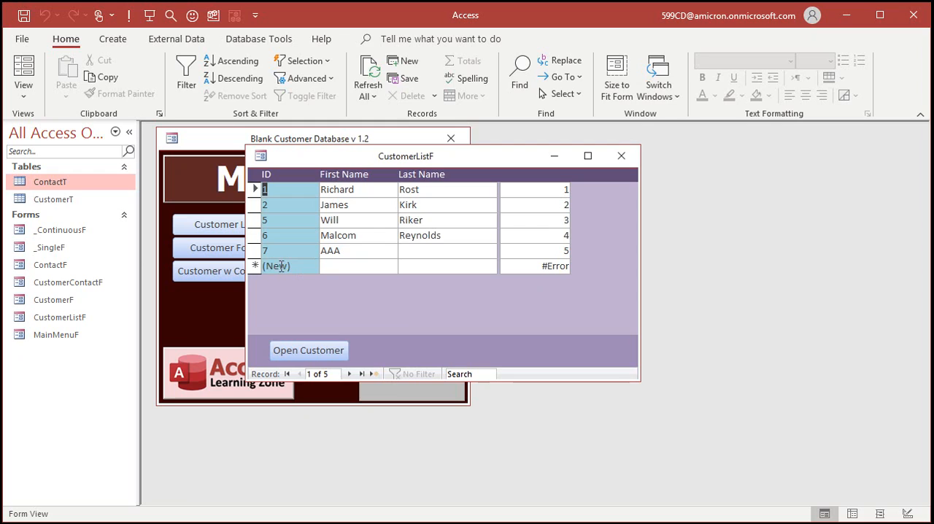
{"action": "mouse_move", "coordinate": [280, 266]}
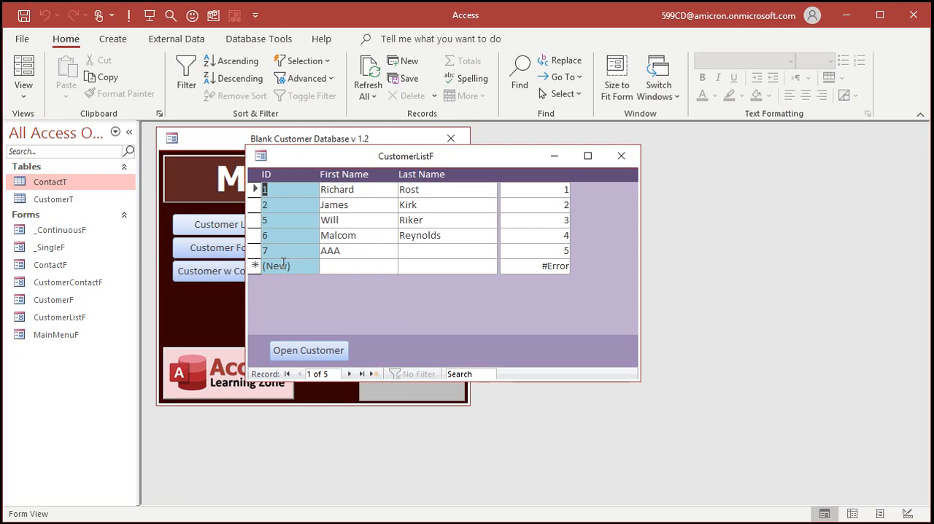
{"action": "mouse_move", "coordinate": [542, 266]}
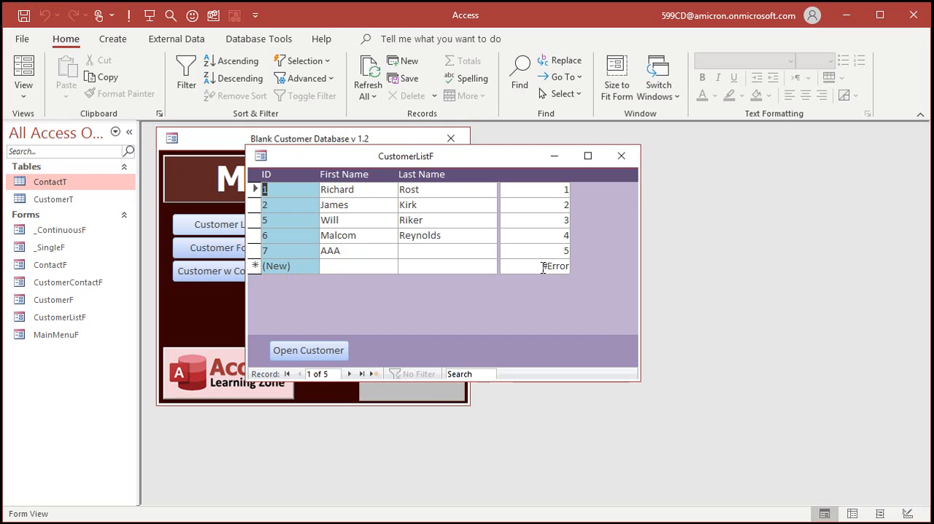
Wrap the RowNumber source in IIf(IsNull([CustomerID]),Null,...) so empty IDs stay blank.
{"action": "right_click", "coordinate": [406, 155]}
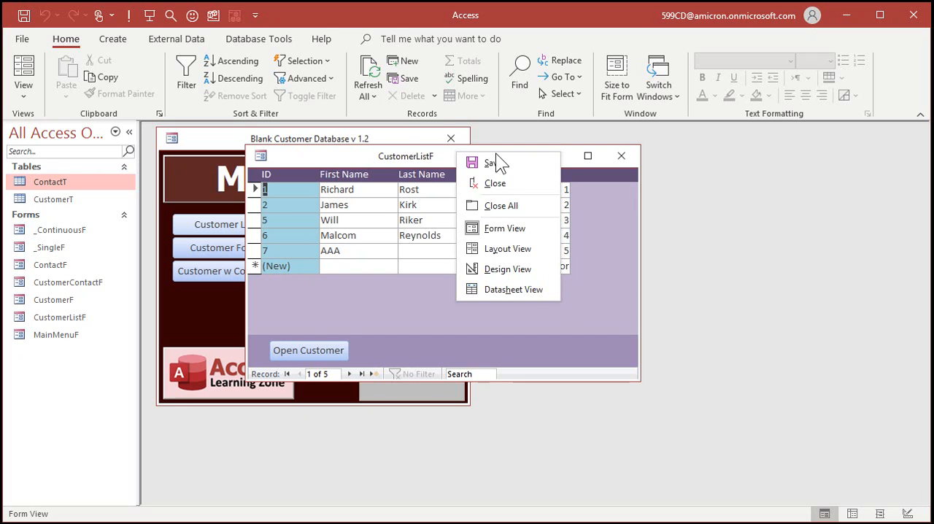
{"action": "left_click", "coordinate": [508, 268]}
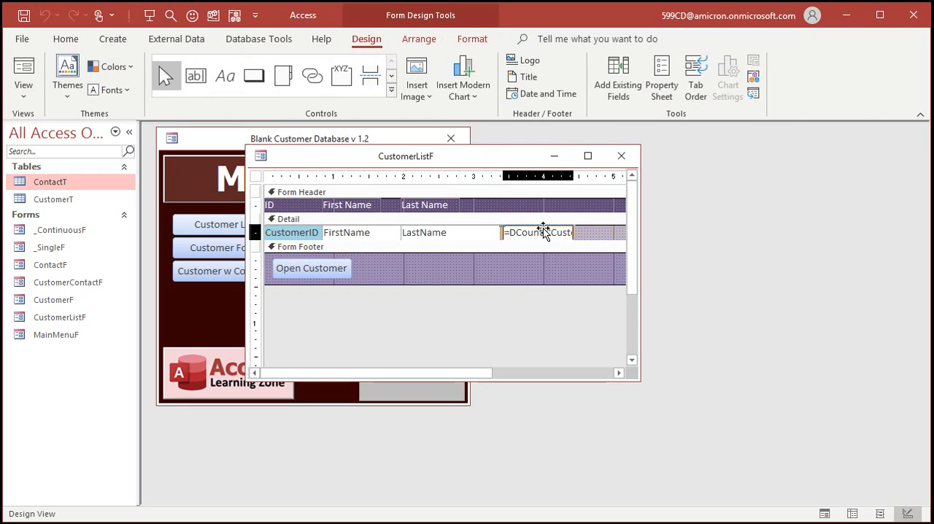
{"action": "left_click", "coordinate": [661, 77]}
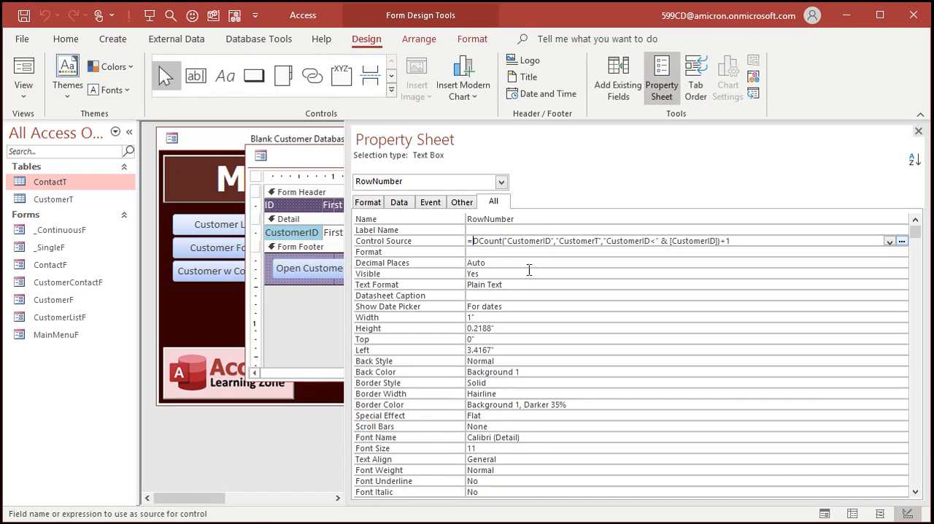
{"action": "mouse_move", "coordinate": [518, 274]}
{"action": "type", "text": "IIF("}
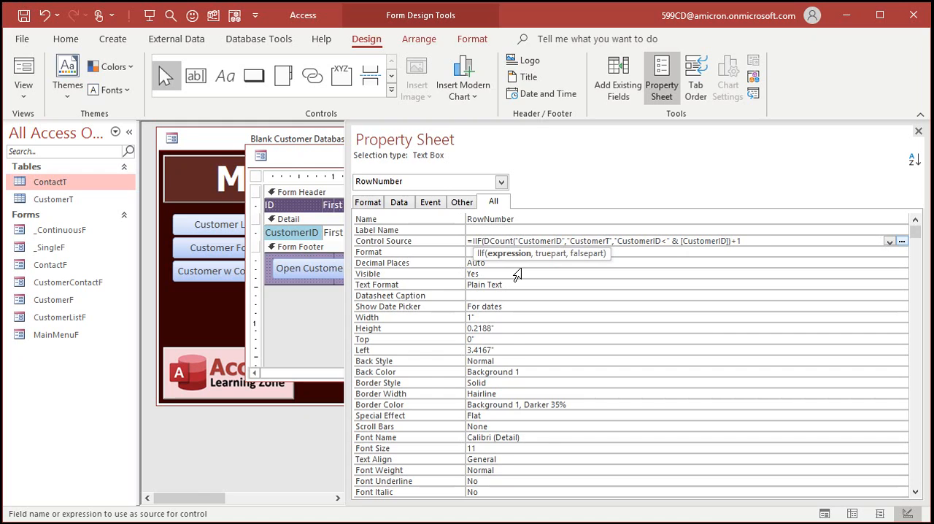
{"action": "type", "text": "IsNull([CustomerID]),Null,"}
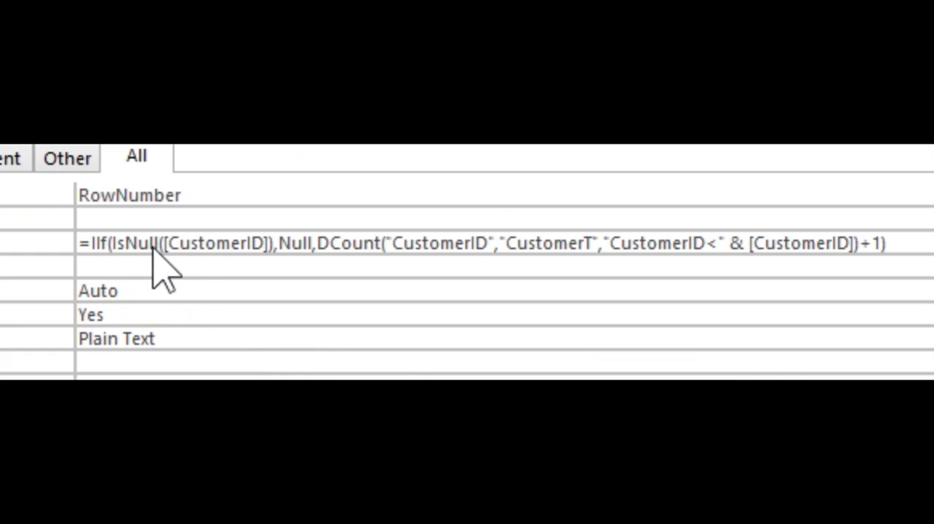
{"action": "mouse_move", "coordinate": [260, 307]}
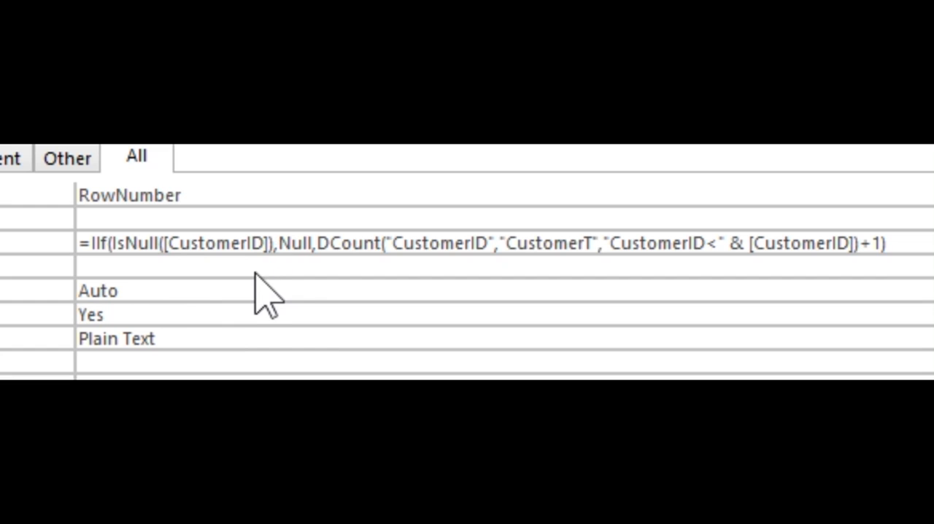
{"action": "mouse_move", "coordinate": [303, 284]}
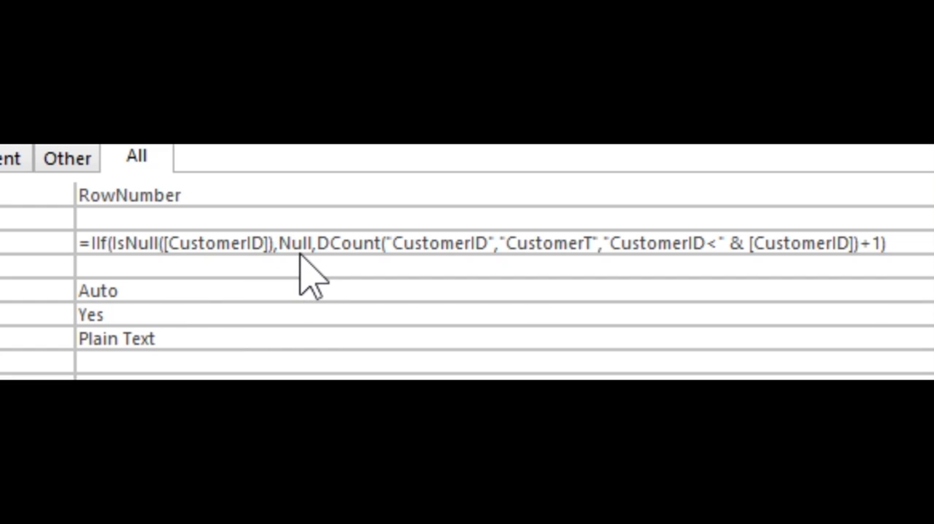
{"action": "mouse_move", "coordinate": [596, 266]}
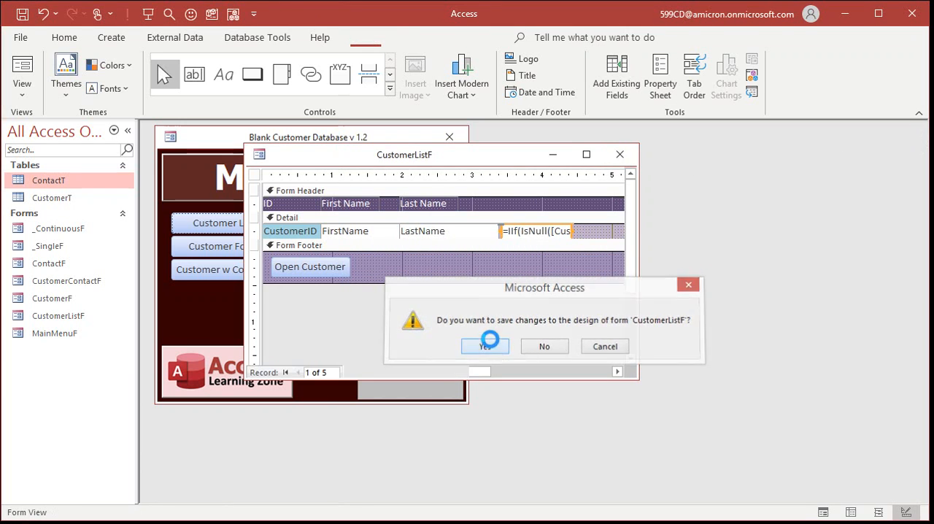
Save the form design and bring up the form's own properties in Design View.
{"action": "left_click", "coordinate": [485, 346]}
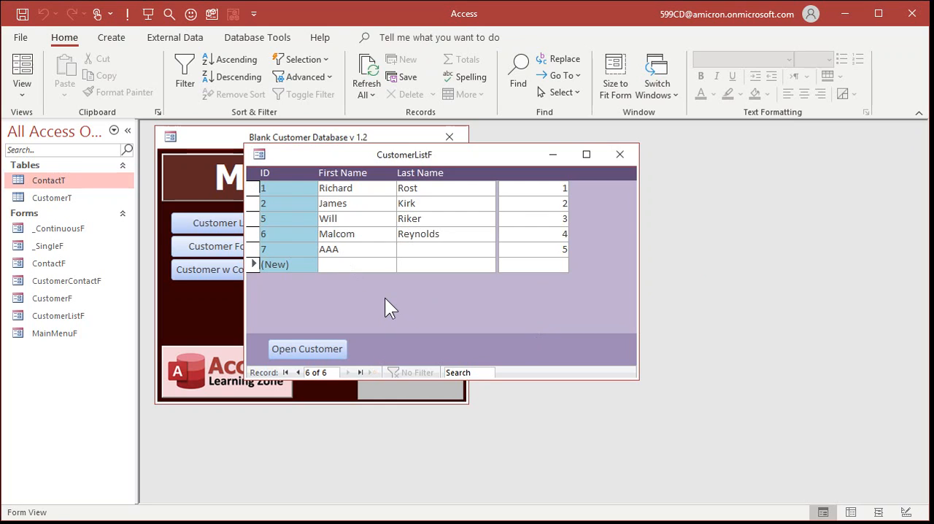
{"action": "type", "text": "sssss"}
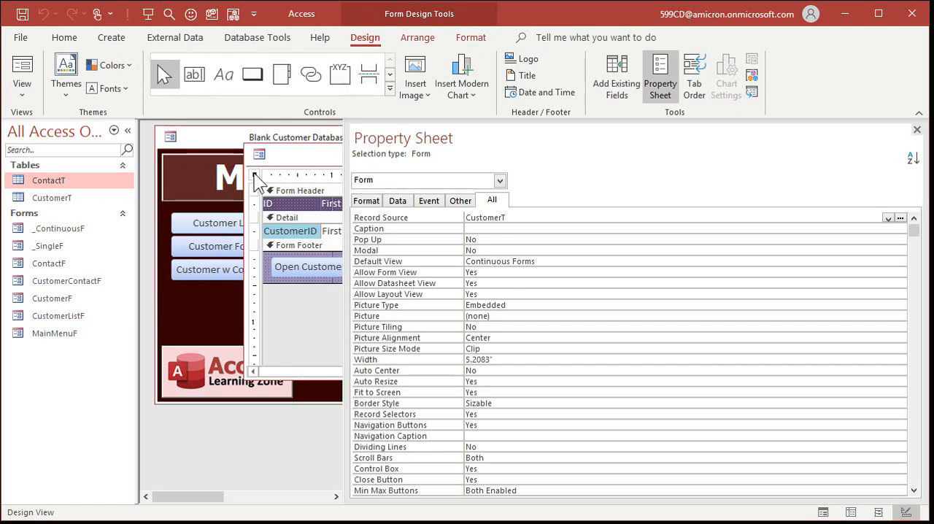
Create a Form_Delete event procedure from the On Delete builder and start its code.
{"action": "left_click", "coordinate": [429, 200]}
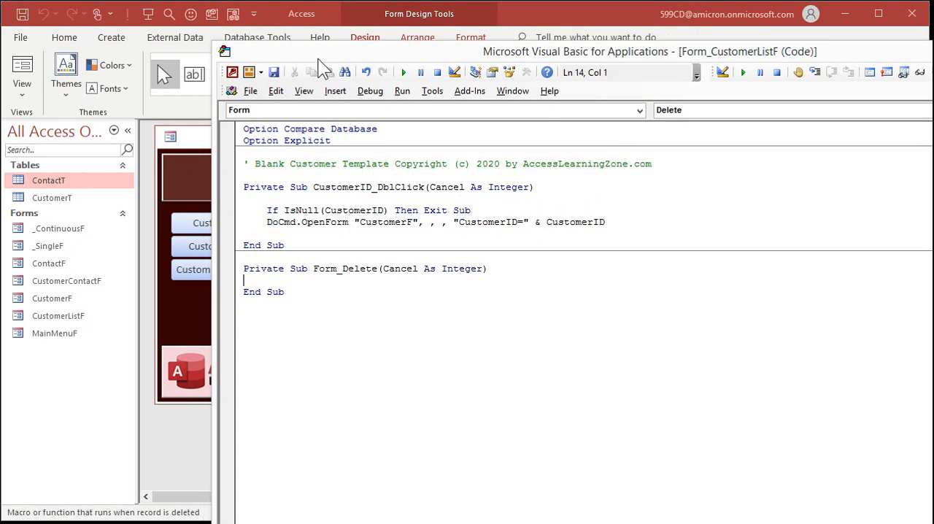
{"action": "type", "text": "me"}
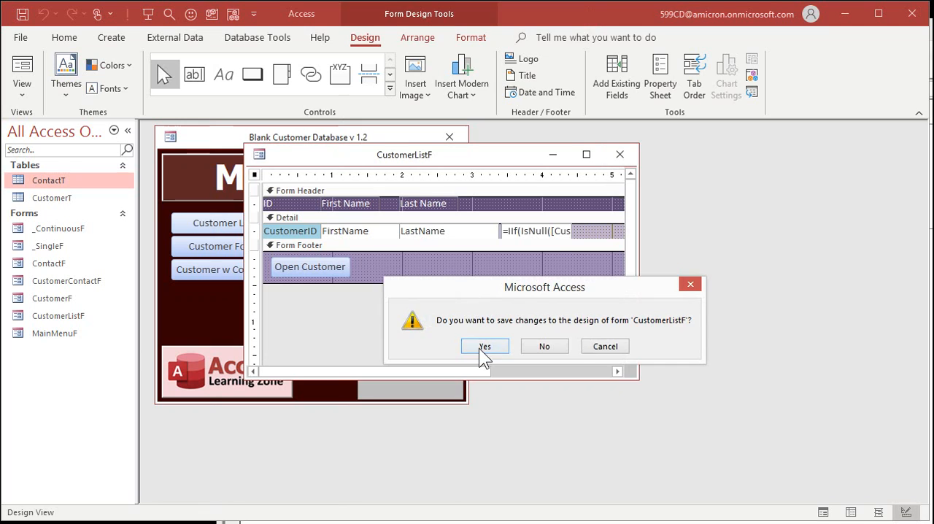
Save the CustomerListF design, confirm rows number 1 to 6, and close the form.
{"action": "left_click", "coordinate": [485, 346]}
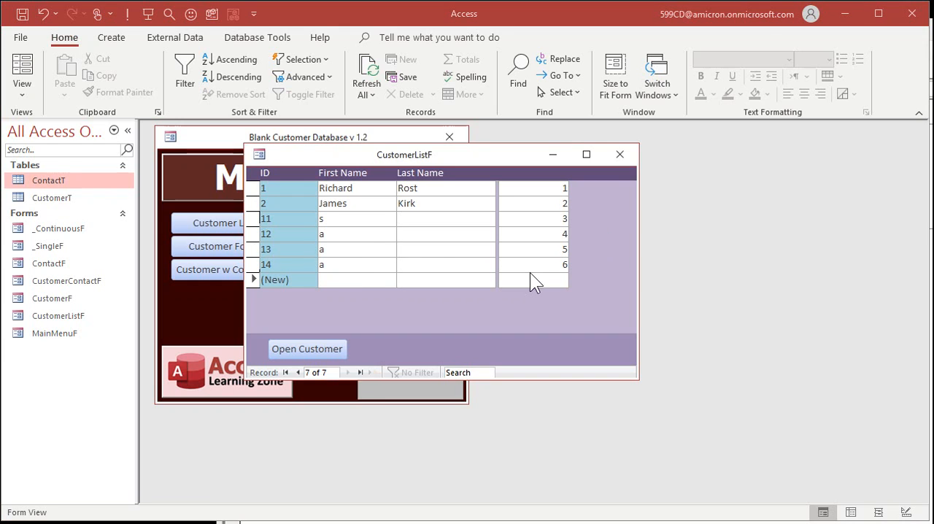
{"action": "mouse_move", "coordinate": [615, 192]}
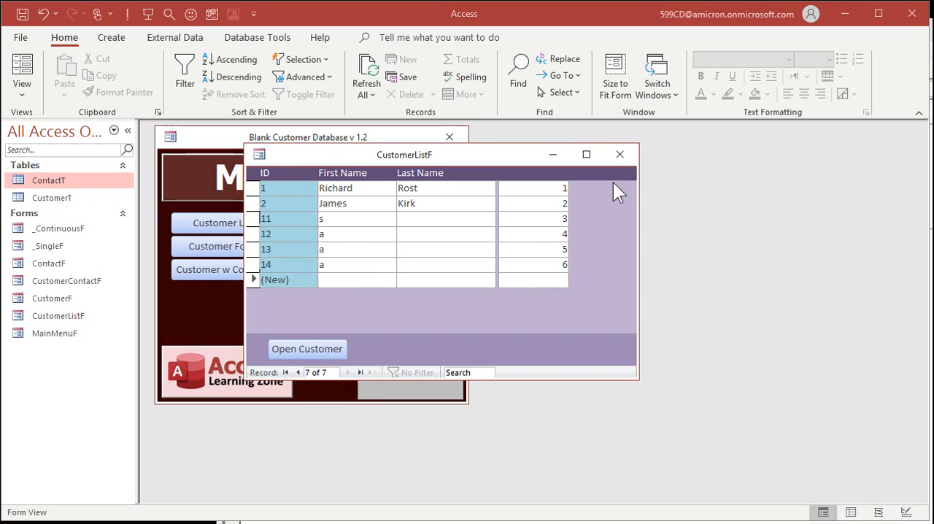
{"action": "left_click", "coordinate": [619, 154]}
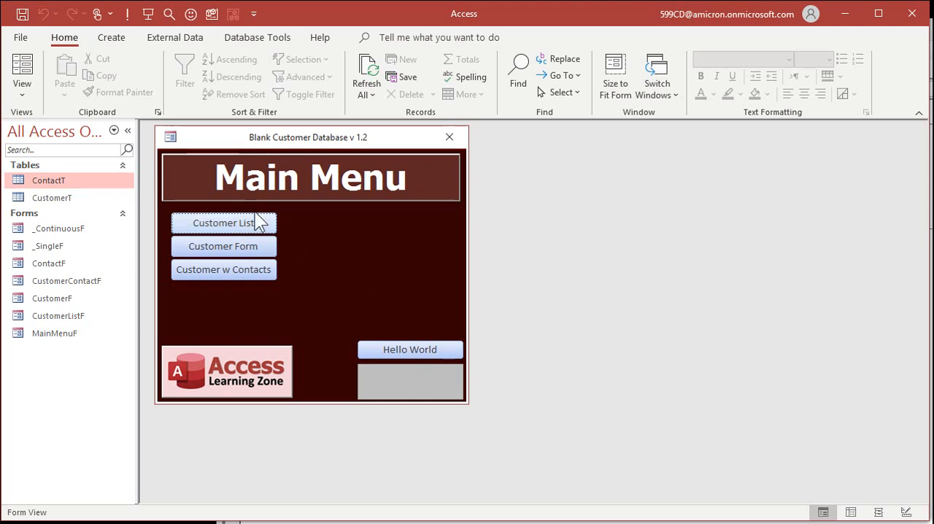
{"action": "left_click", "coordinate": [223, 270]}
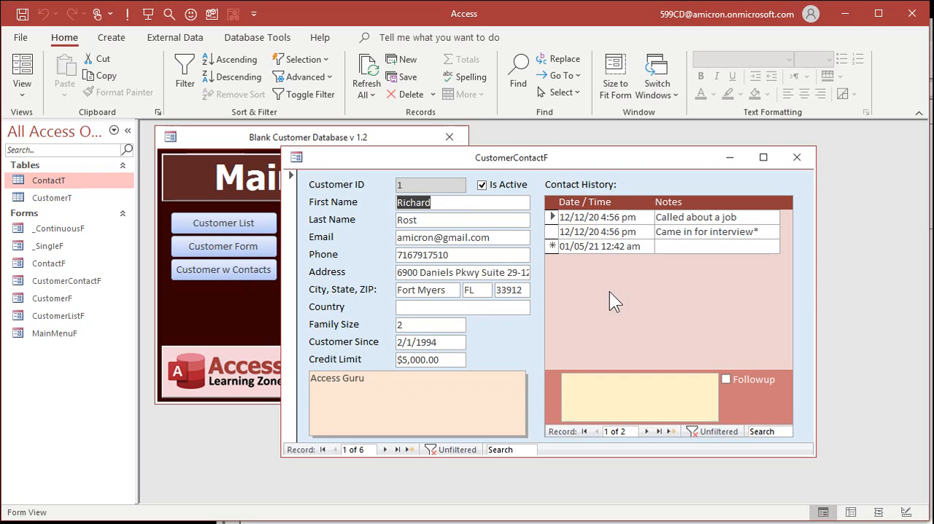
{"action": "mouse_move", "coordinate": [636, 303]}
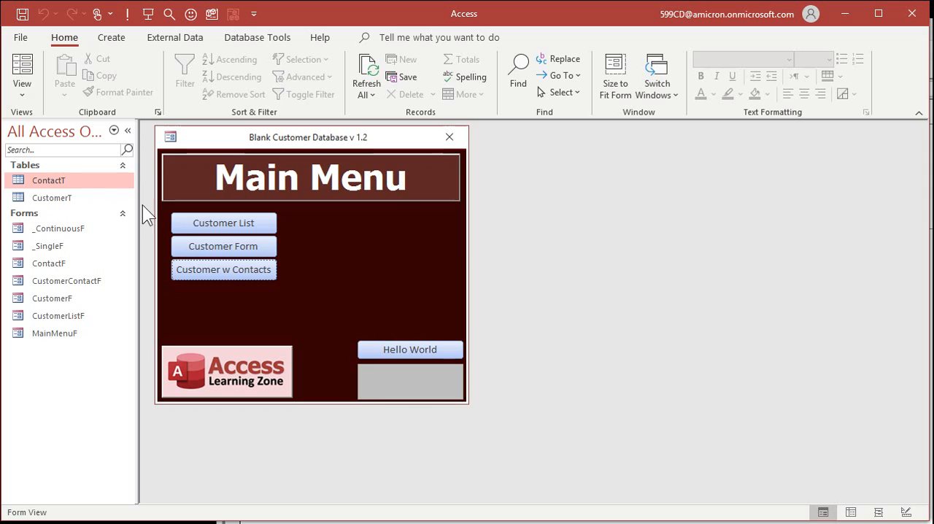
{"action": "double_click", "coordinate": [49, 181]}
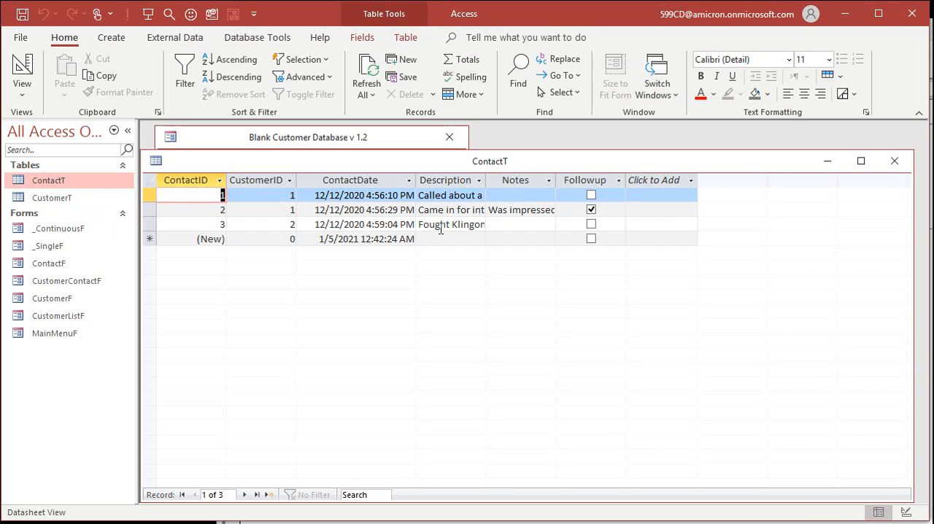
{"action": "left_click", "coordinate": [260, 225]}
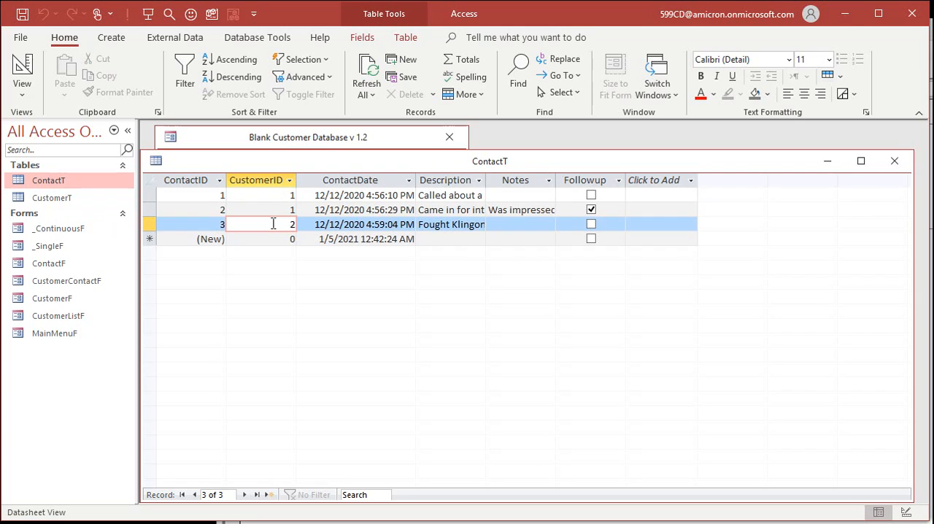
{"action": "left_click", "coordinate": [256, 179]}
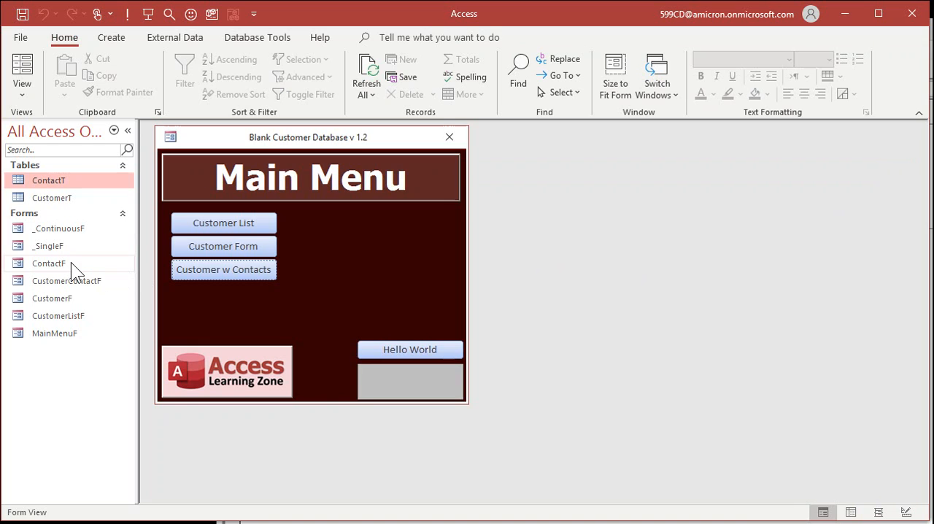
In ContactF design, remove the new text box's label and name the box RowNumber.
{"action": "double_click", "coordinate": [48, 263]}
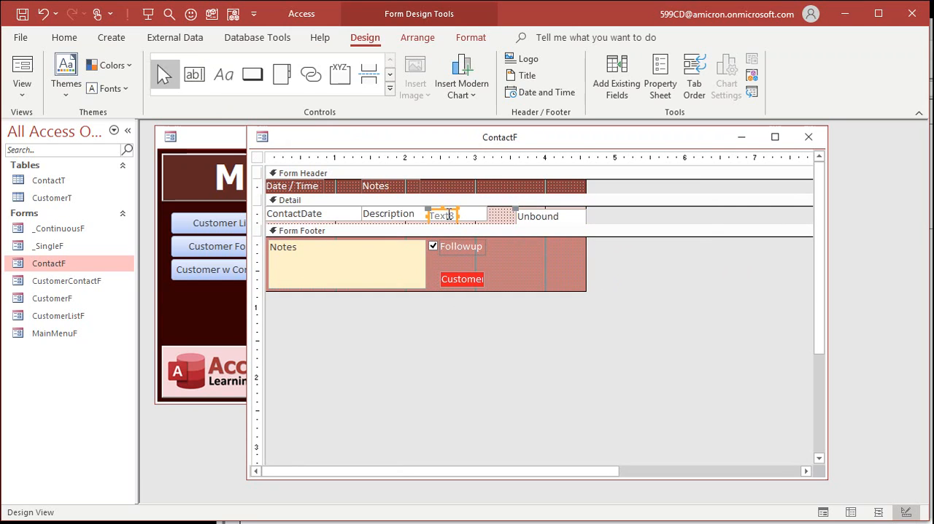
{"action": "left_click", "coordinate": [519, 213]}
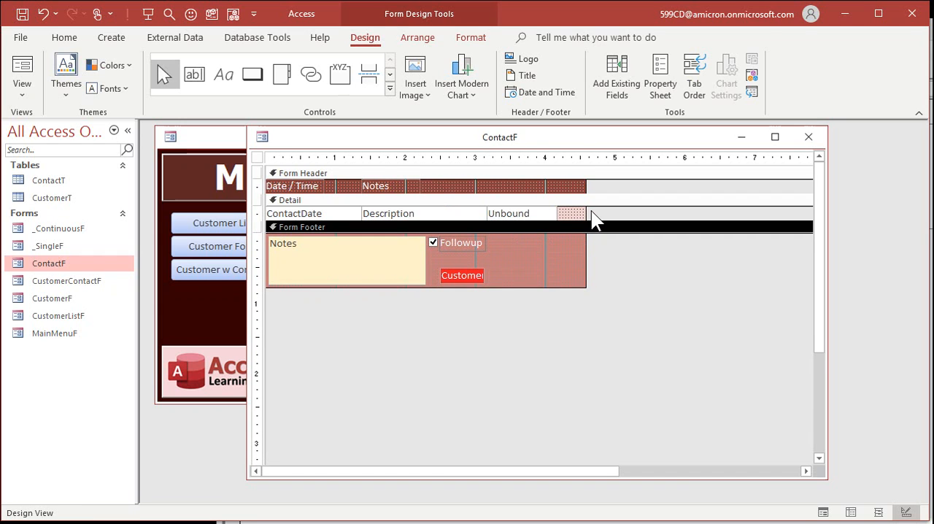
{"action": "left_click", "coordinate": [659, 76]}
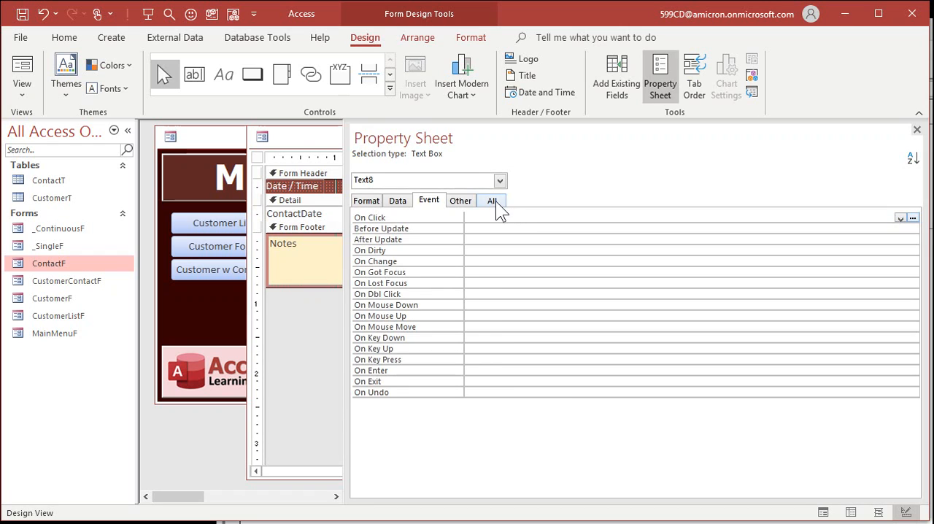
{"action": "left_click", "coordinate": [492, 200]}
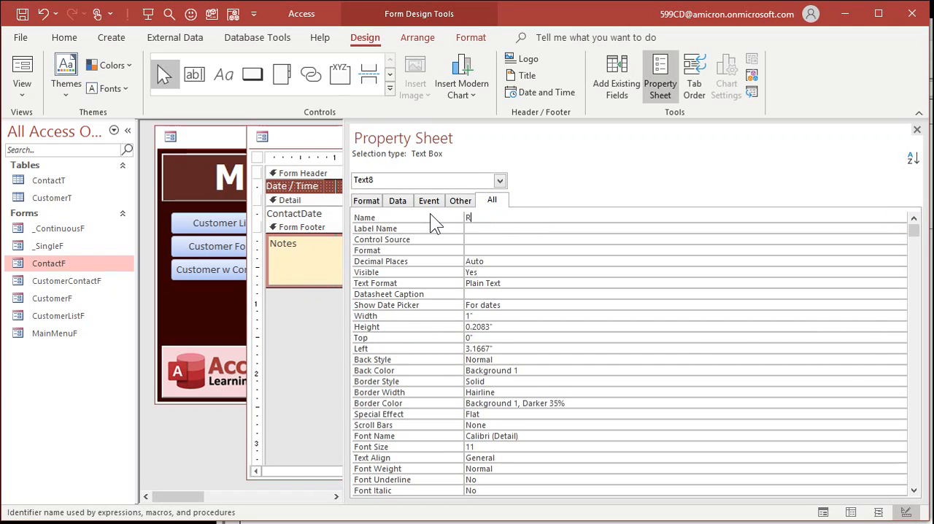
{"action": "type", "text": "RowNumber"}
{"action": "left_click", "coordinate": [686, 239]}
{"action": "type", "text": "=DCount(\"ContactID\","}
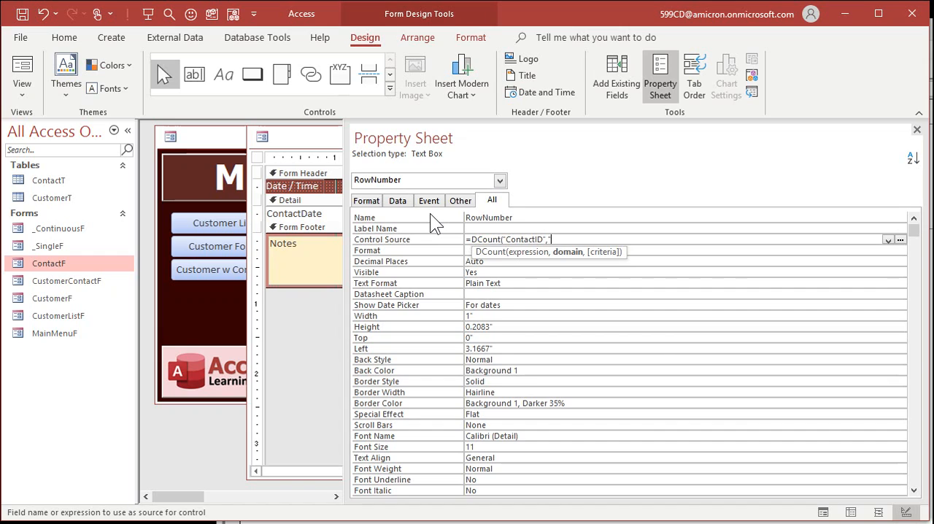
Build the Control Source as Nz(DCount on ContactT for this CustomerID's earlier ContactIDs, 0)+1.
{"action": "type", "text": "\"ContactT\","}
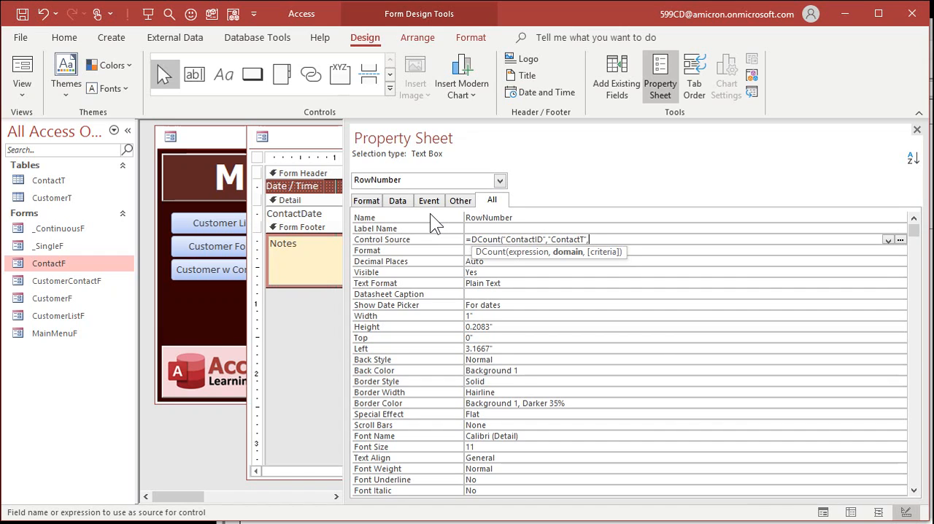
{"action": "type", "text": "CustomerID=\""}
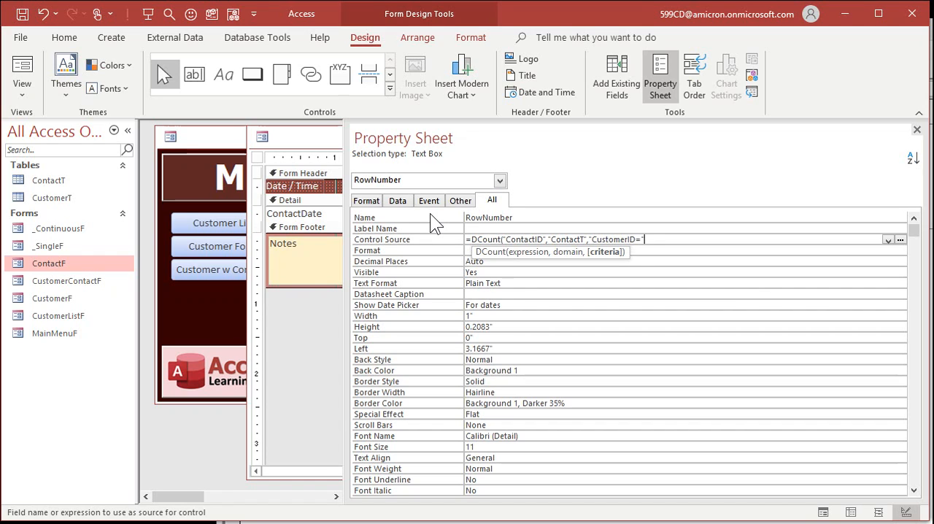
{"action": "type", "text": "& CustomerID & \" AND ContactID<\" & Cont"}
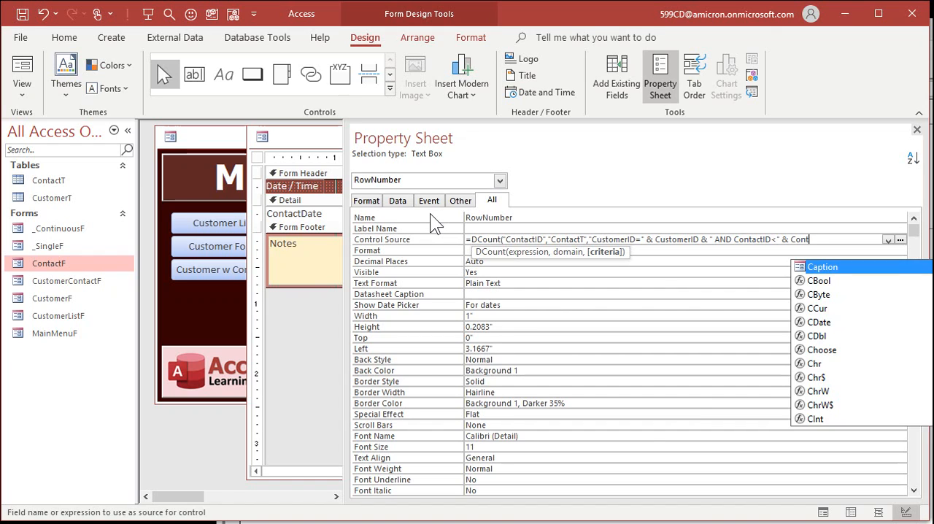
{"action": "left_click", "coordinate": [553, 251]}
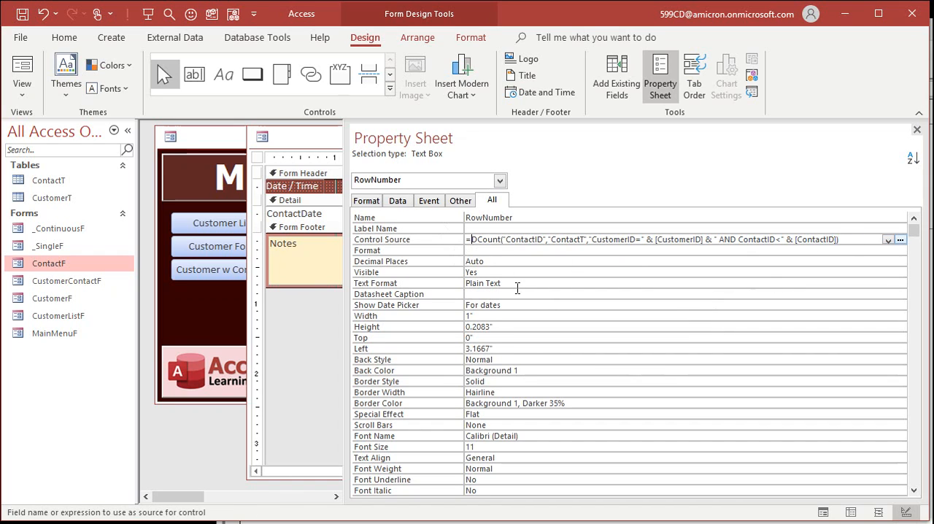
{"action": "type", "text": "Nz("}
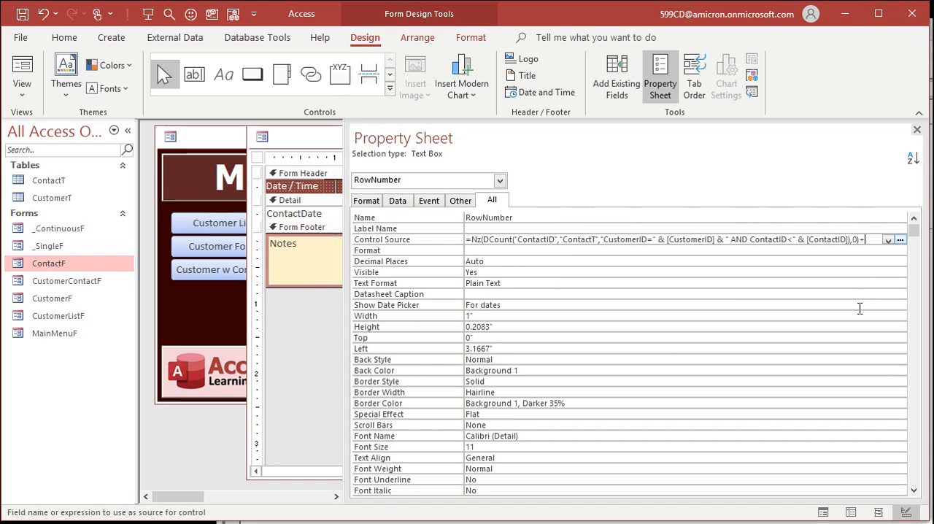
Wrap the expression in IIf(IsNull([ContactID]),Null,...) so new records stay blank.
{"action": "left_click", "coordinate": [577, 251]}
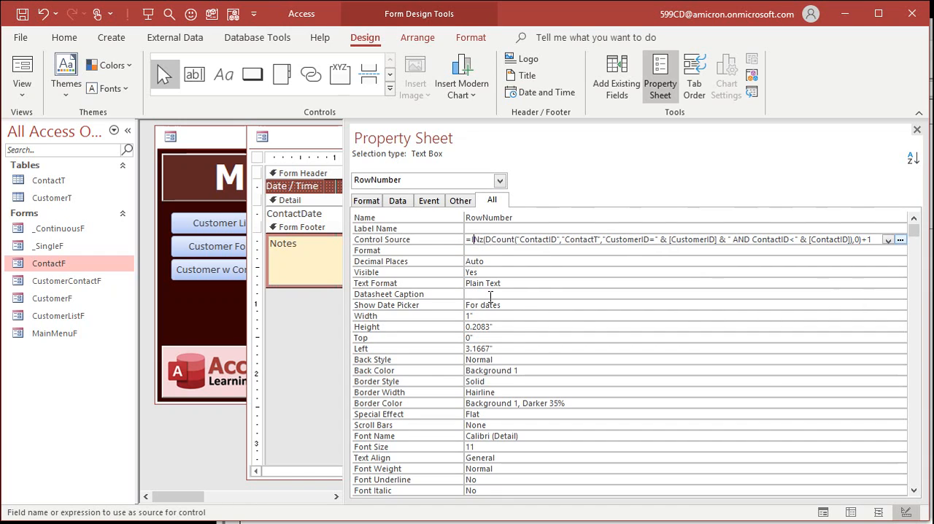
{"action": "type", "text": "IIf(IsNull(ContactID),"}
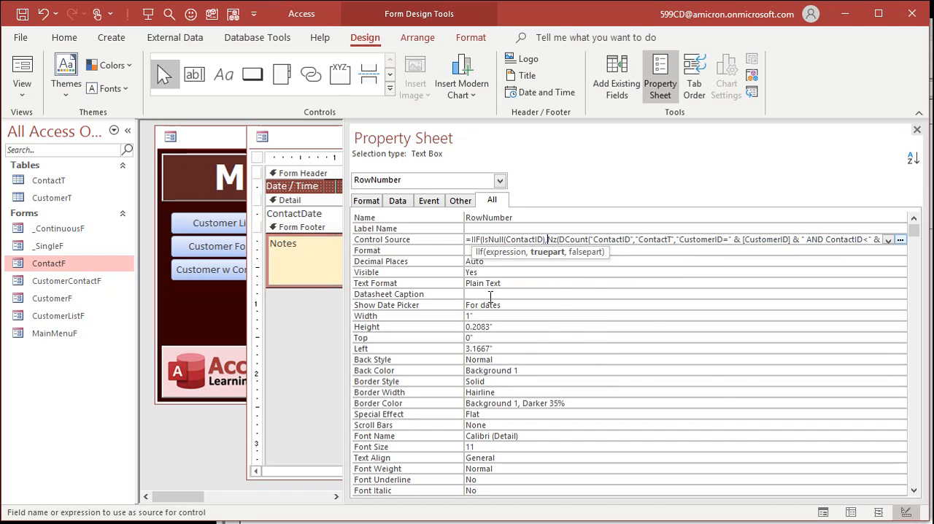
{"action": "type", "text": "Null,"}
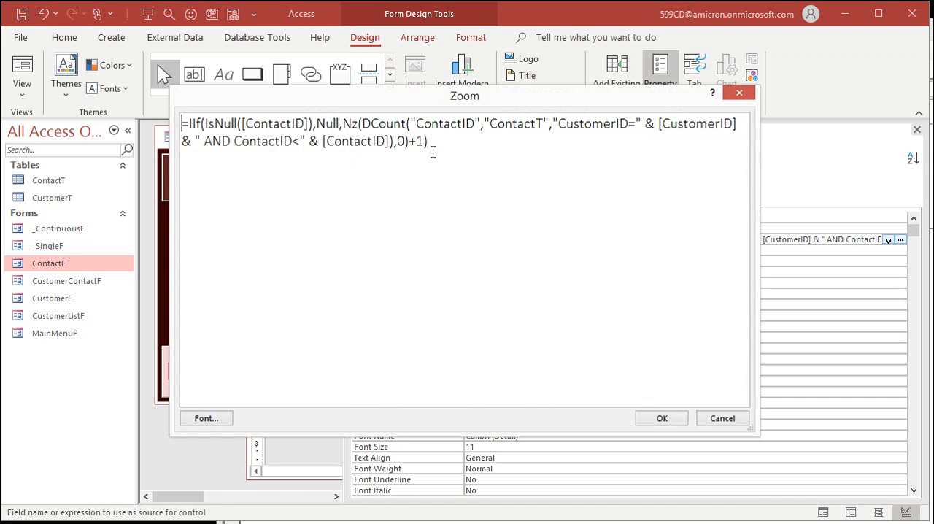
{"action": "mouse_move", "coordinate": [454, 162]}
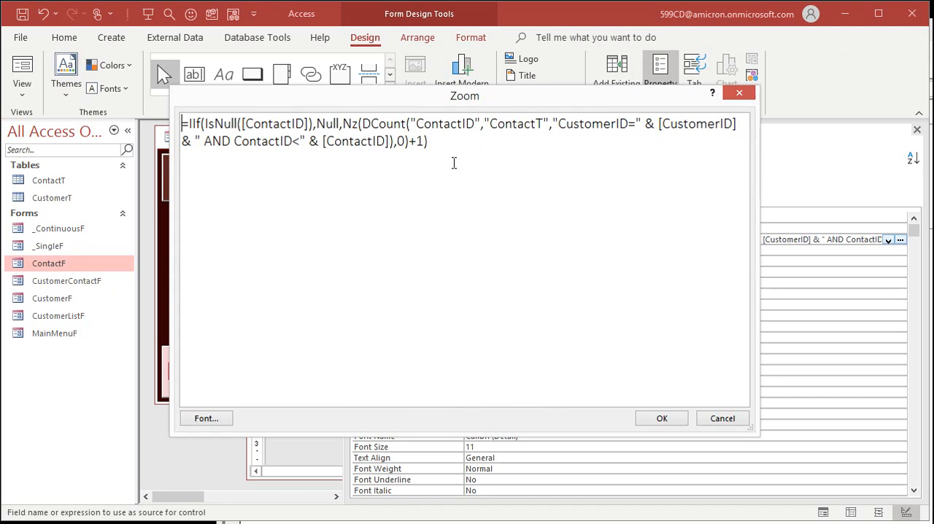
{"action": "mouse_move", "coordinate": [452, 163]}
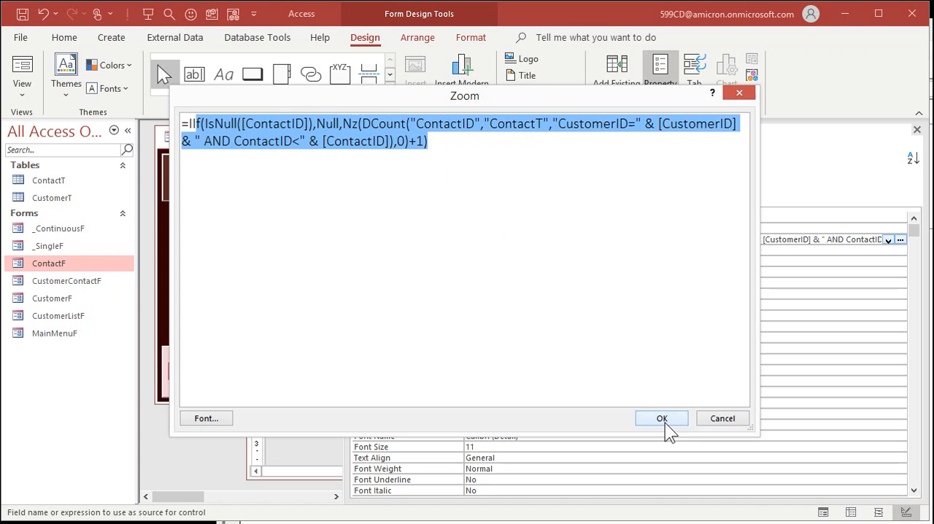
Accept the RowNumber expression in the Zoom box and close the Property Sheet.
{"action": "left_click", "coordinate": [662, 417]}
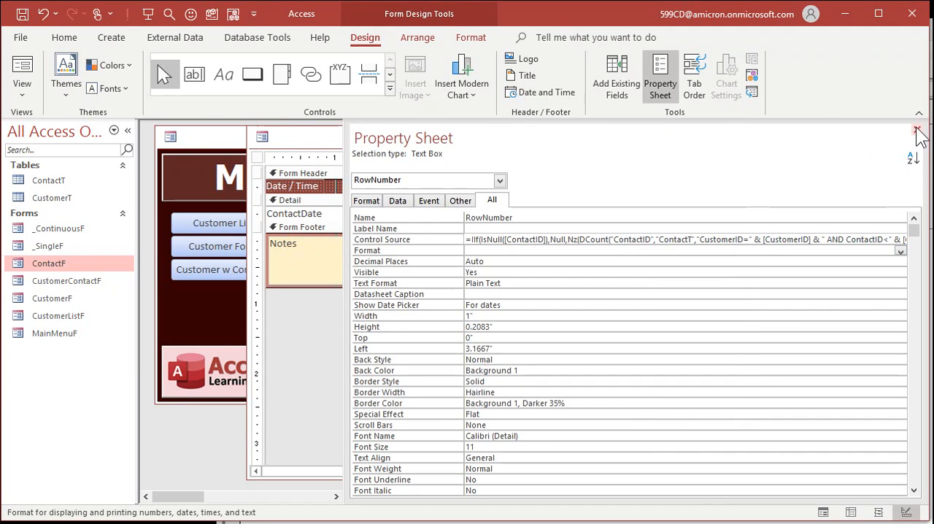
{"action": "left_click", "coordinate": [916, 131]}
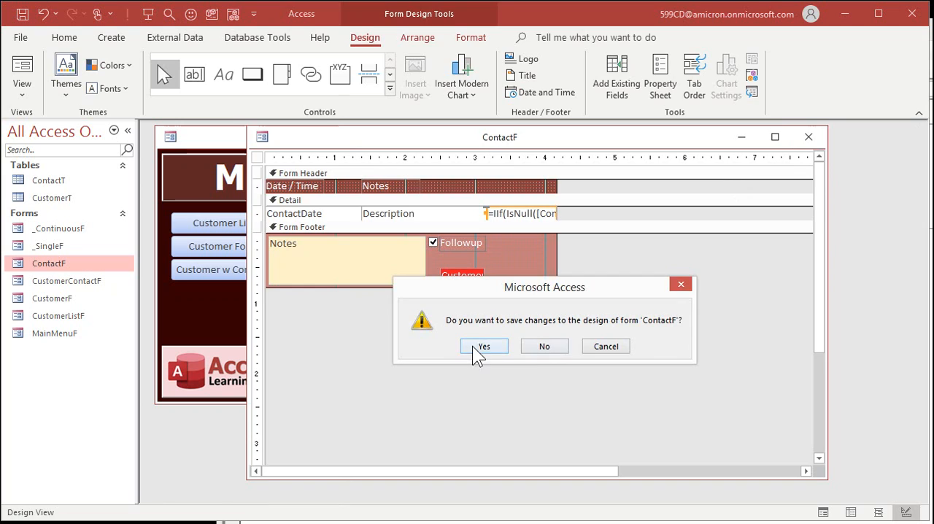
Save ContactF and open Customer w Contacts, showing Richard's contacts numbered 1 to 5.
{"action": "left_click", "coordinate": [483, 346]}
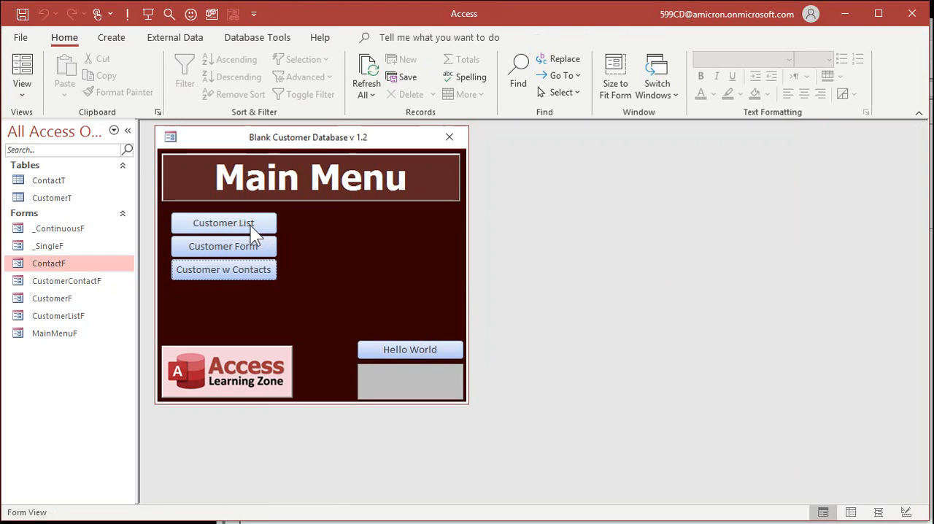
{"action": "left_click", "coordinate": [223, 268]}
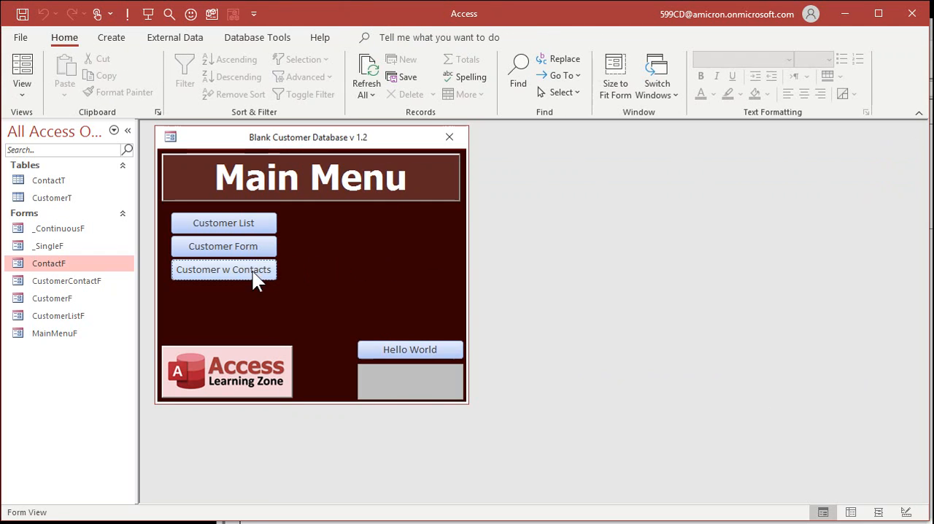
{"action": "left_click", "coordinate": [223, 270]}
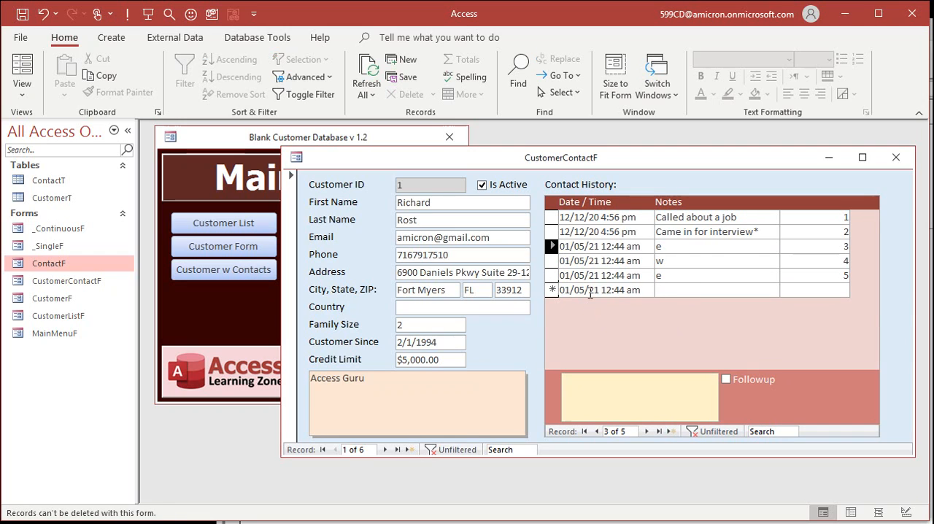
{"action": "mouse_move", "coordinate": [883, 178]}
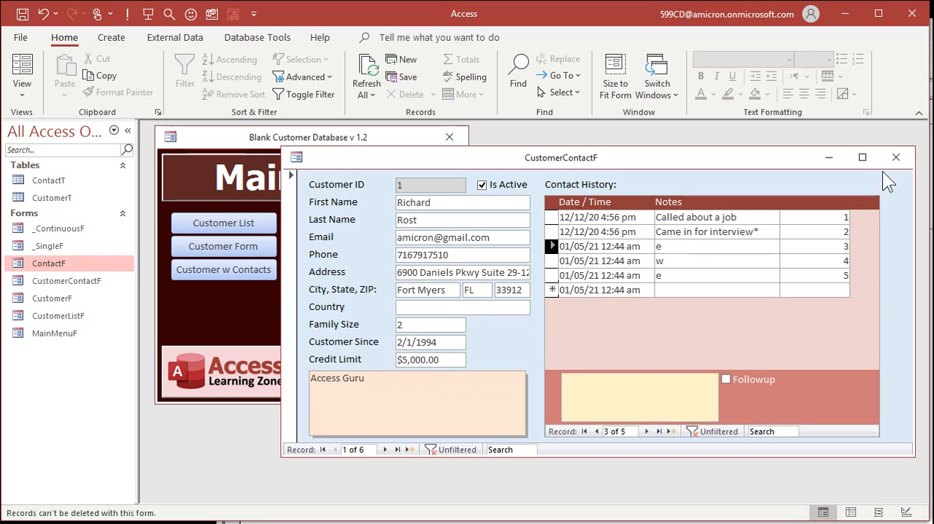
Reopen ContactF in Design View and review the form's data properties.
{"action": "right_click", "coordinate": [48, 262]}
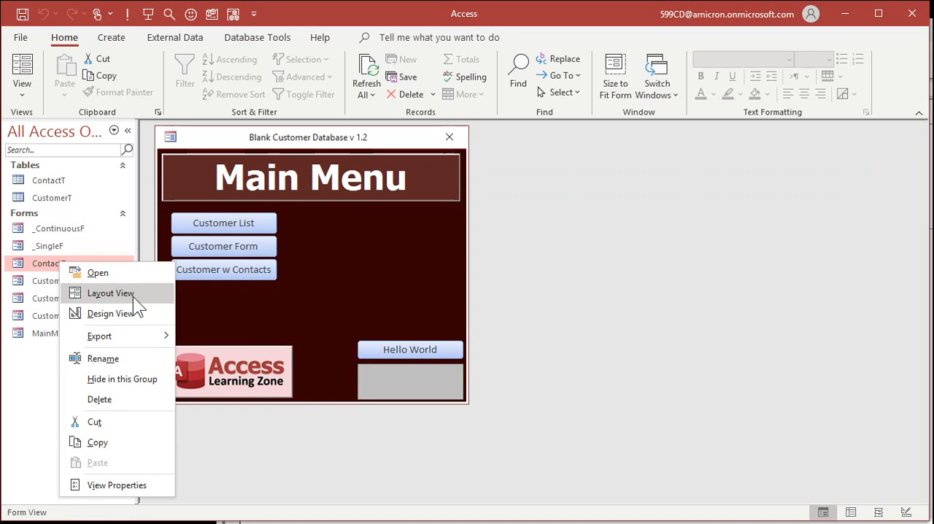
{"action": "left_click", "coordinate": [108, 314]}
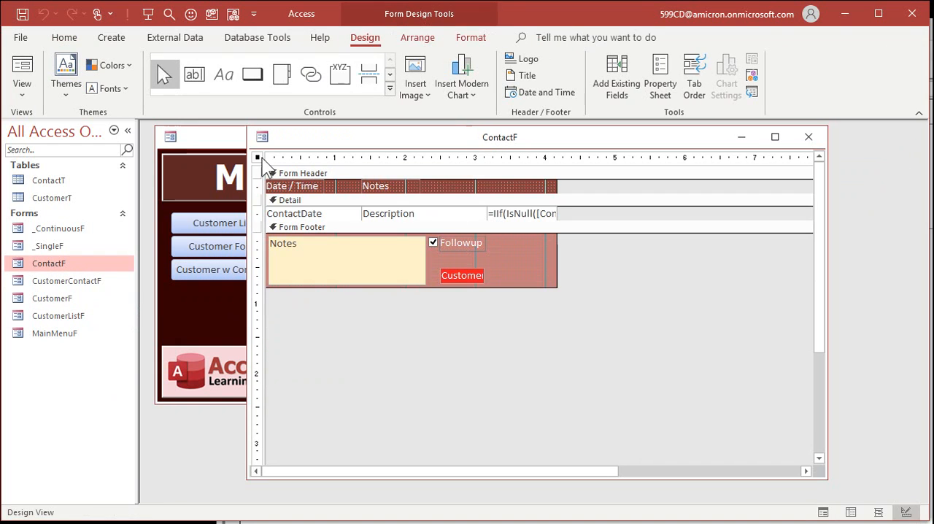
{"action": "left_click", "coordinate": [660, 76]}
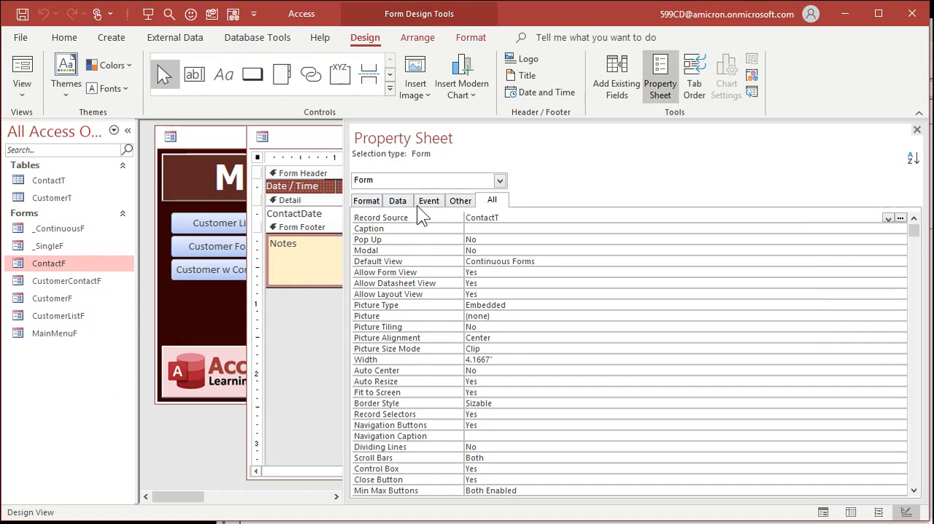
{"action": "left_click", "coordinate": [397, 200]}
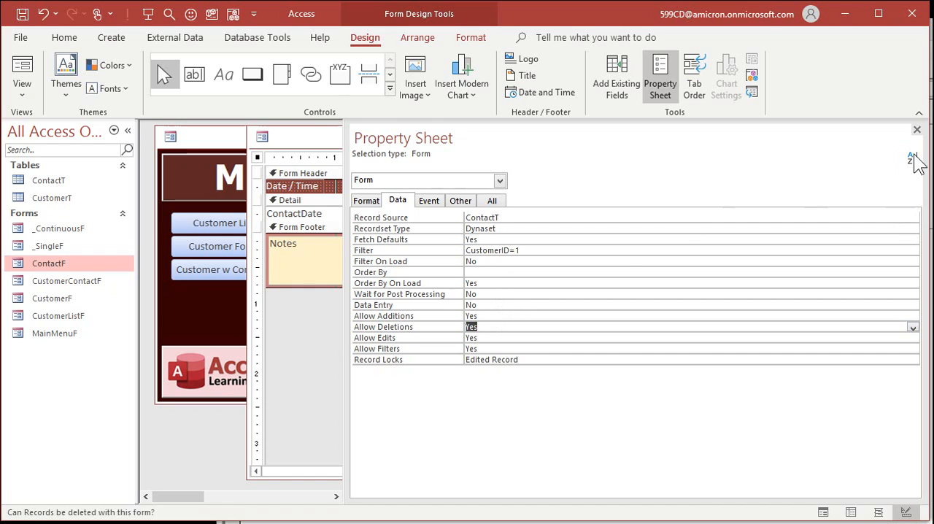
{"action": "left_click", "coordinate": [917, 130]}
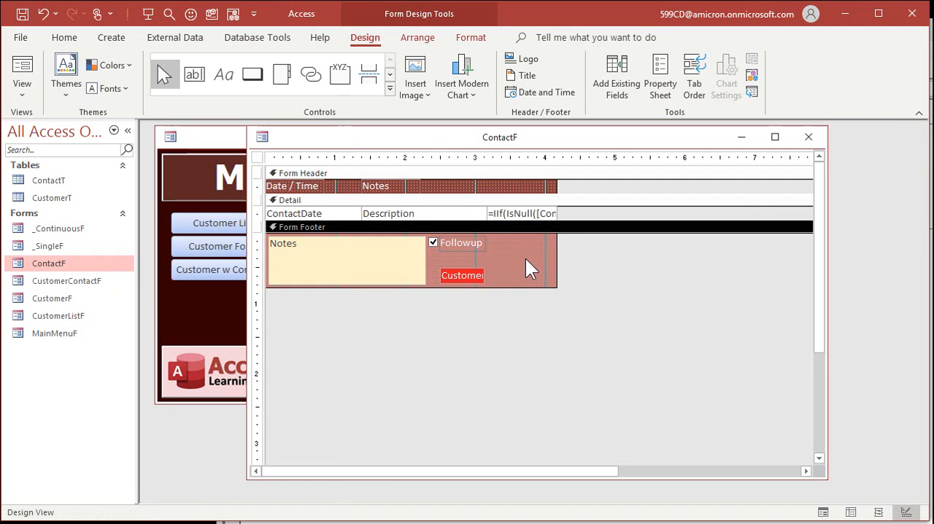
{"action": "mouse_move", "coordinate": [263, 162]}
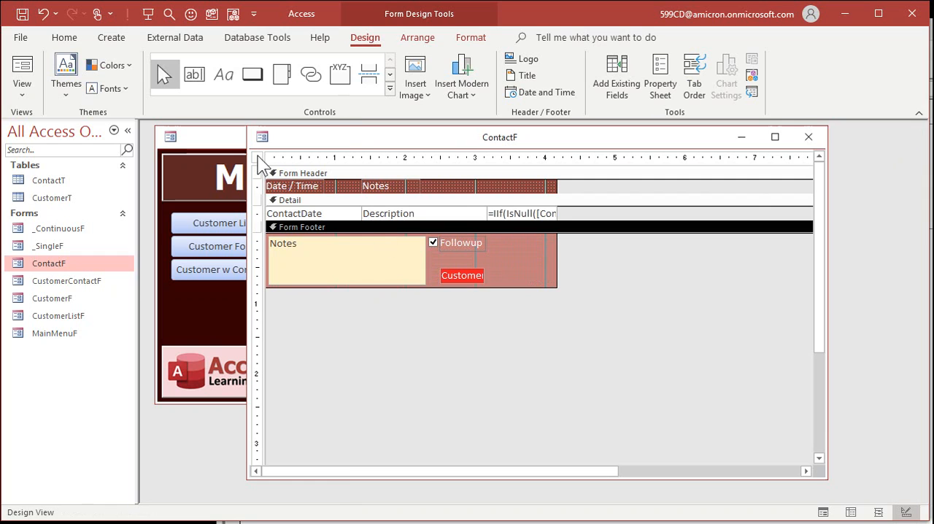
Add an On Delete event procedure containing Me.Refresh.
{"action": "left_click", "coordinate": [659, 76]}
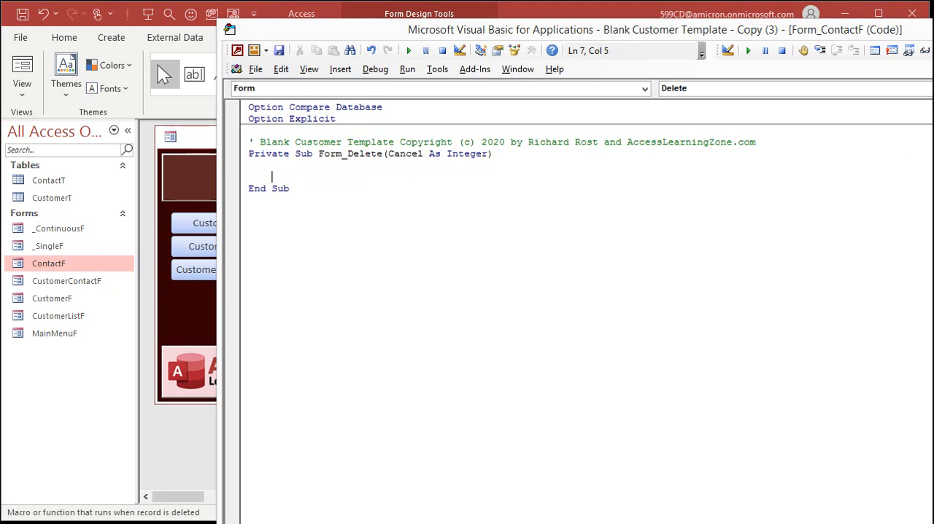
{"action": "type", "text": "me.refresh"}
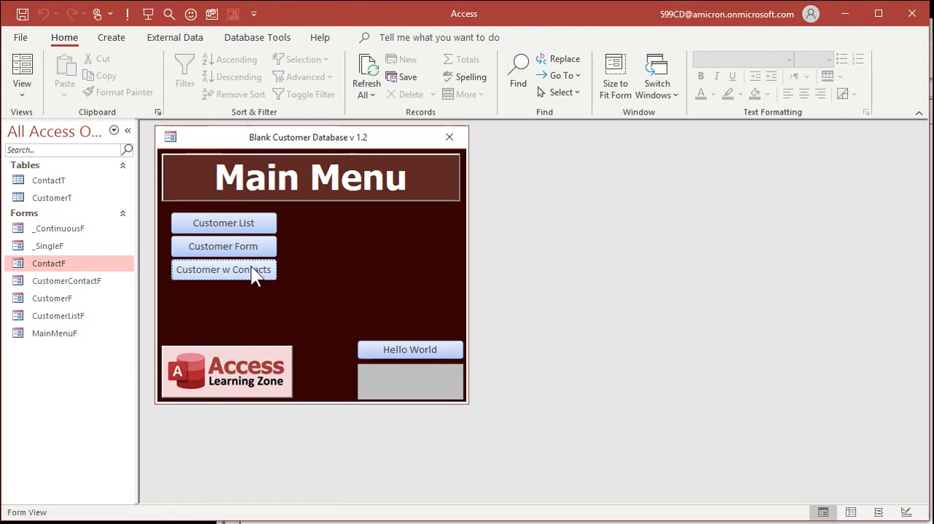
Open Customer w Contacts and add a new contact with notes 'qsqsqs'.
{"action": "left_click", "coordinate": [224, 268]}
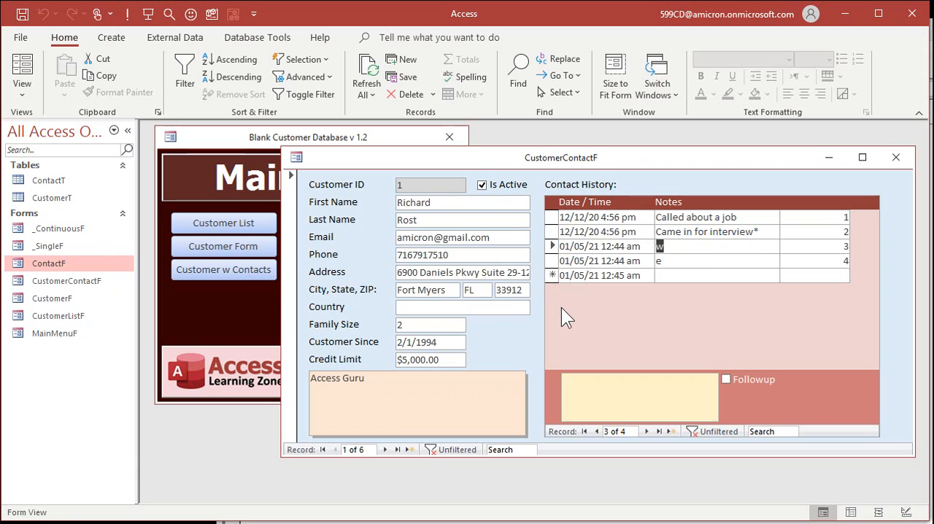
{"action": "left_click", "coordinate": [678, 275]}
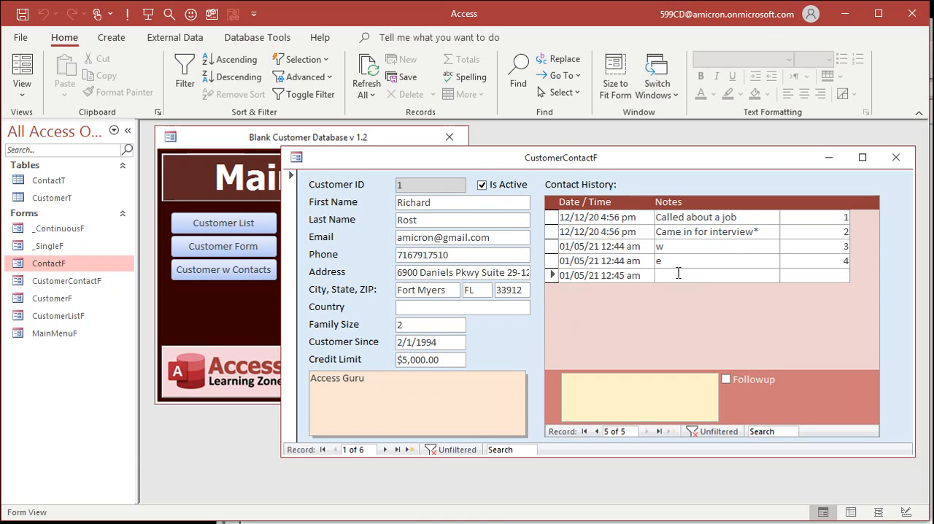
{"action": "type", "text": "qsqsqs"}
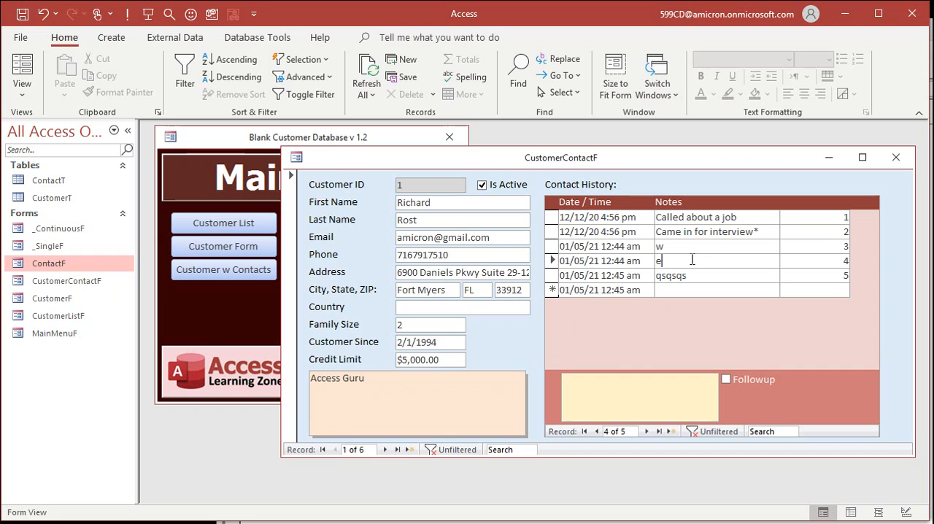
{"action": "mouse_move", "coordinate": [809, 320]}
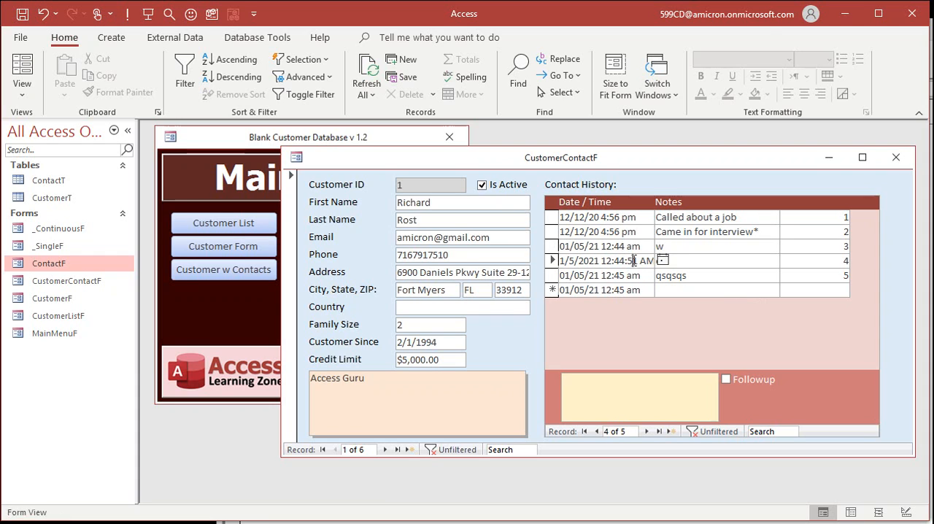
{"action": "mouse_move", "coordinate": [635, 254]}
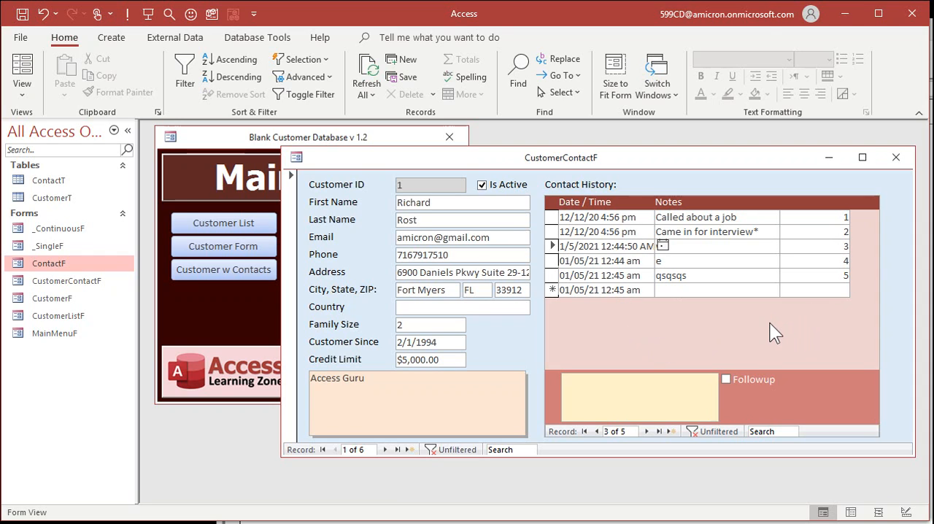
{"action": "mouse_move", "coordinate": [811, 215]}
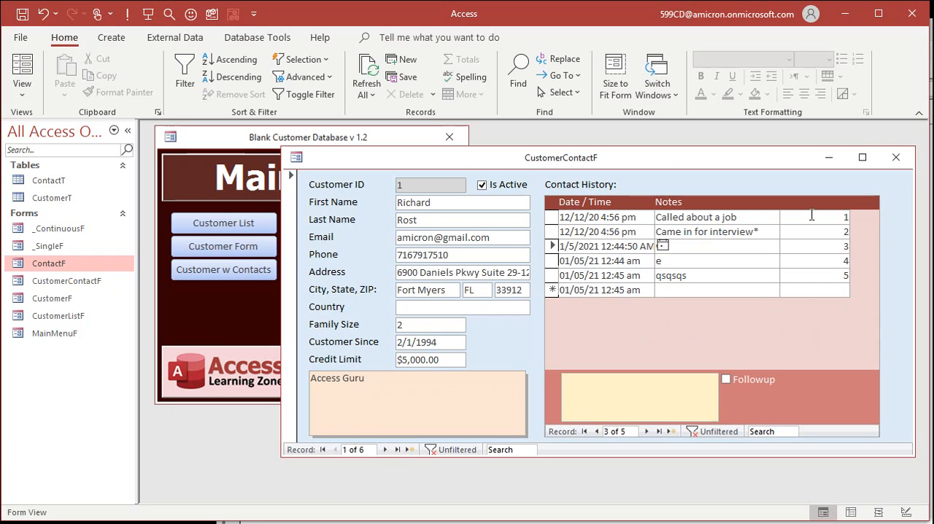
{"action": "mouse_move", "coordinate": [572, 312]}
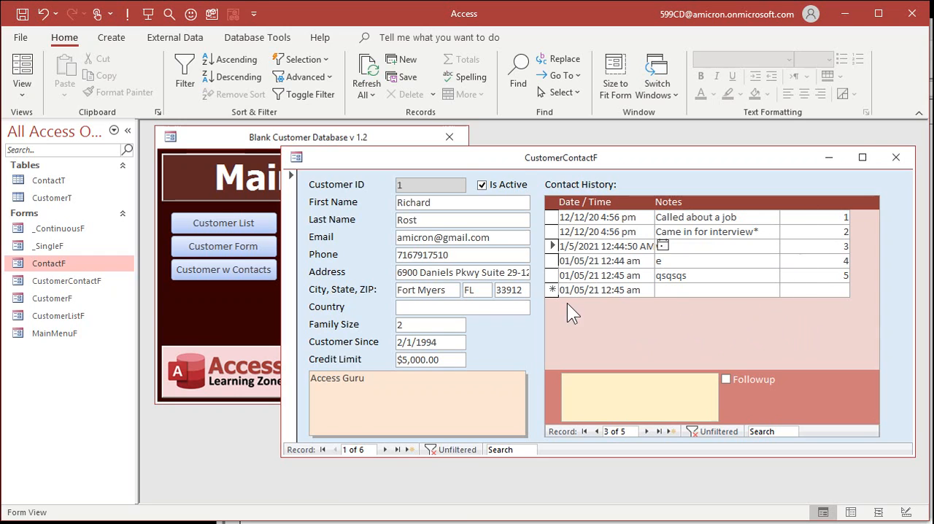